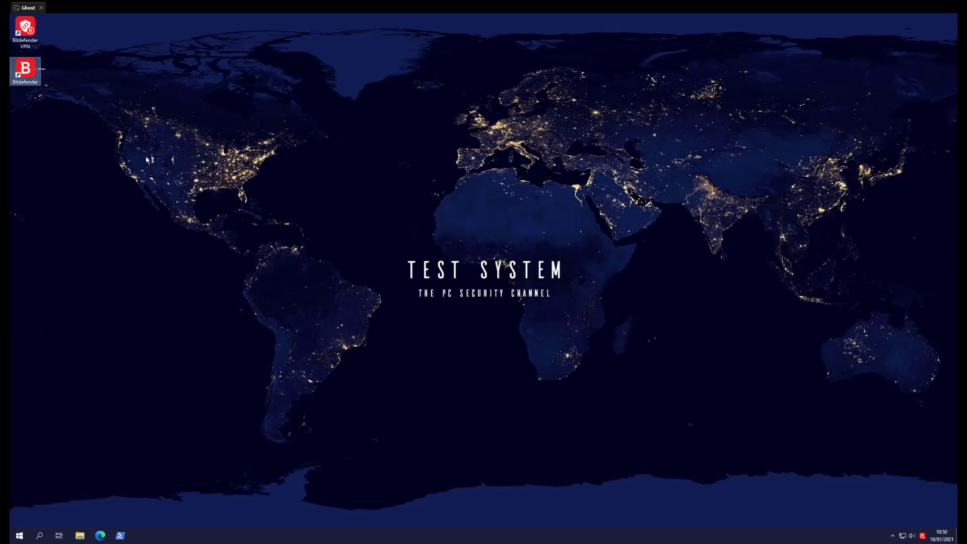
# - Launch Bitdefender Total Security from the desktop shortcut to reach the dashboard
pyautogui.doubleClick(25, 68)
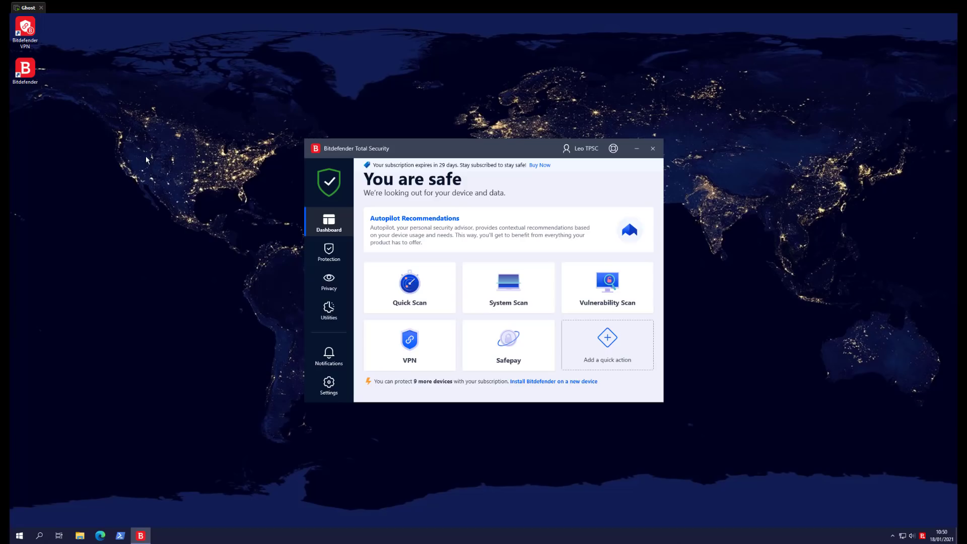
pyautogui.moveTo(176, 173)
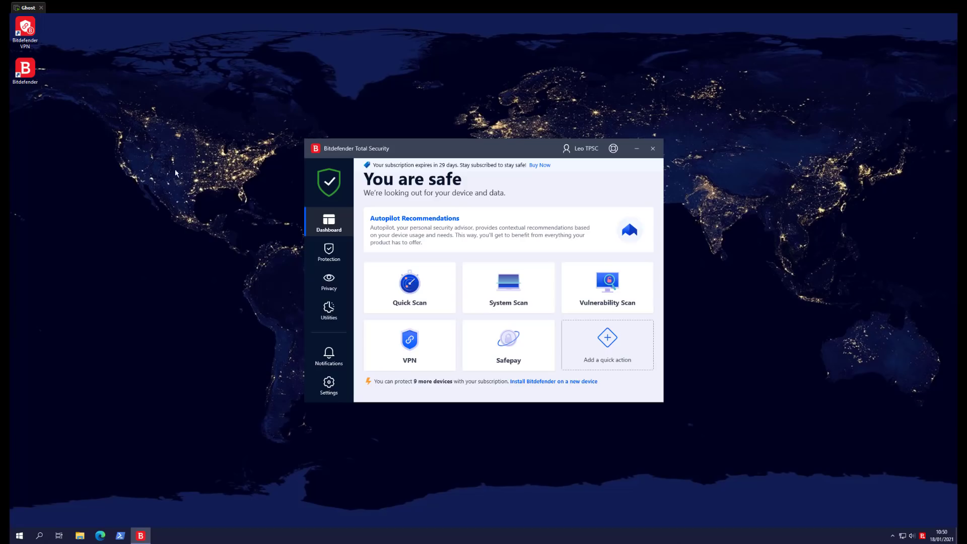
# - Review Advanced Threat Defense settings under Protection, then manage Ransomware Remediation exceptions
pyautogui.click(328, 252)
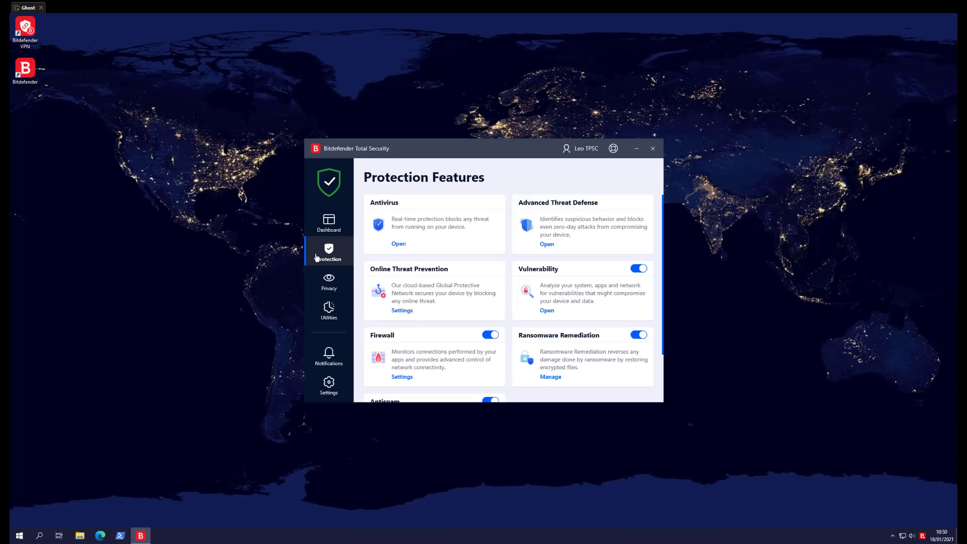
pyautogui.click(546, 244)
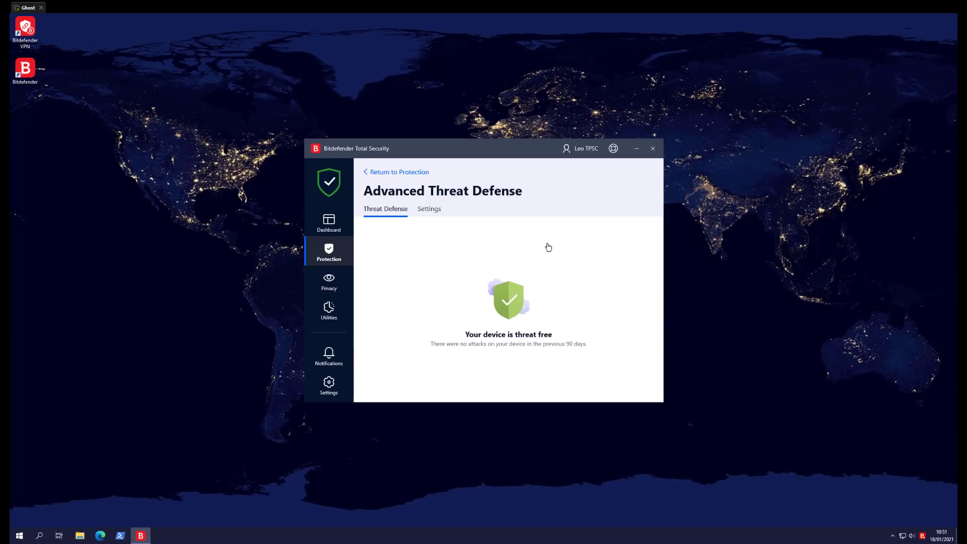
pyautogui.click(429, 208)
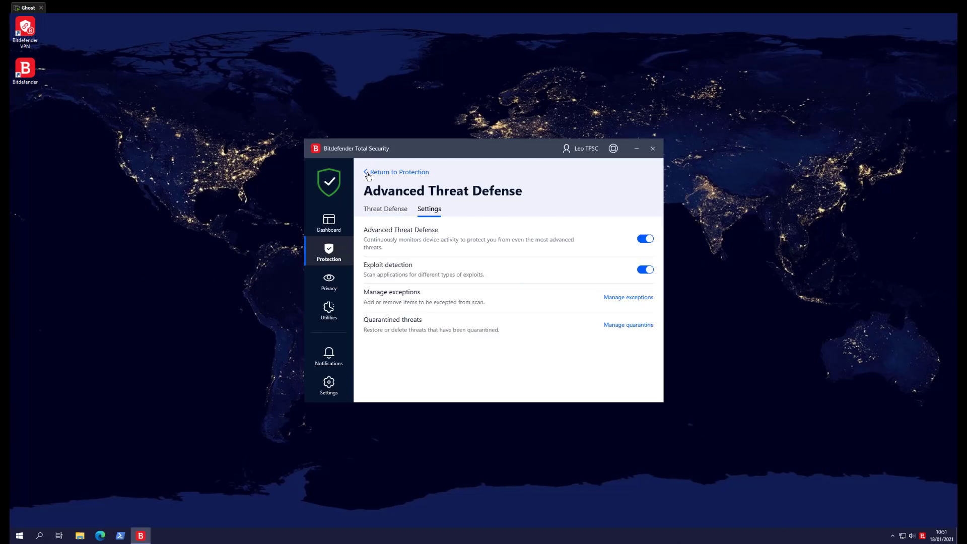
pyautogui.click(399, 171)
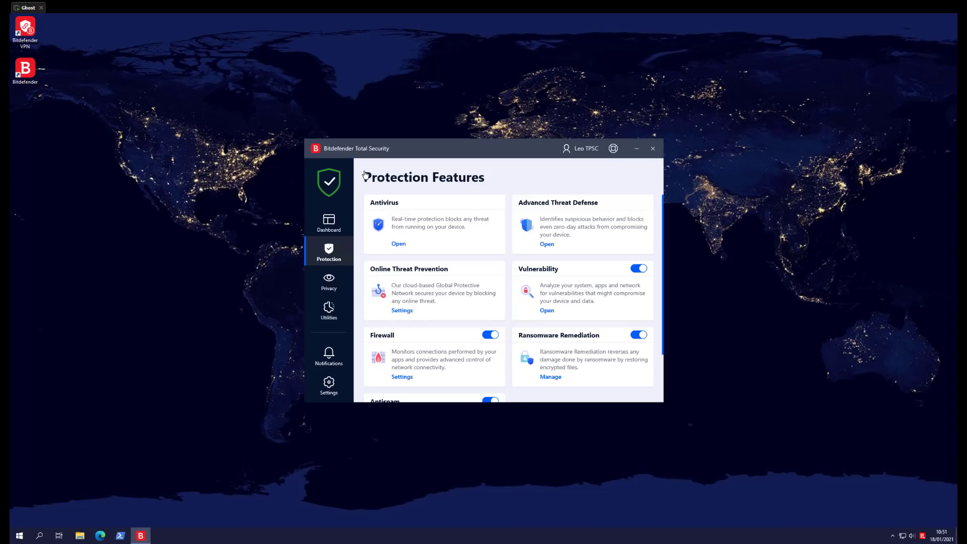
pyautogui.click(550, 376)
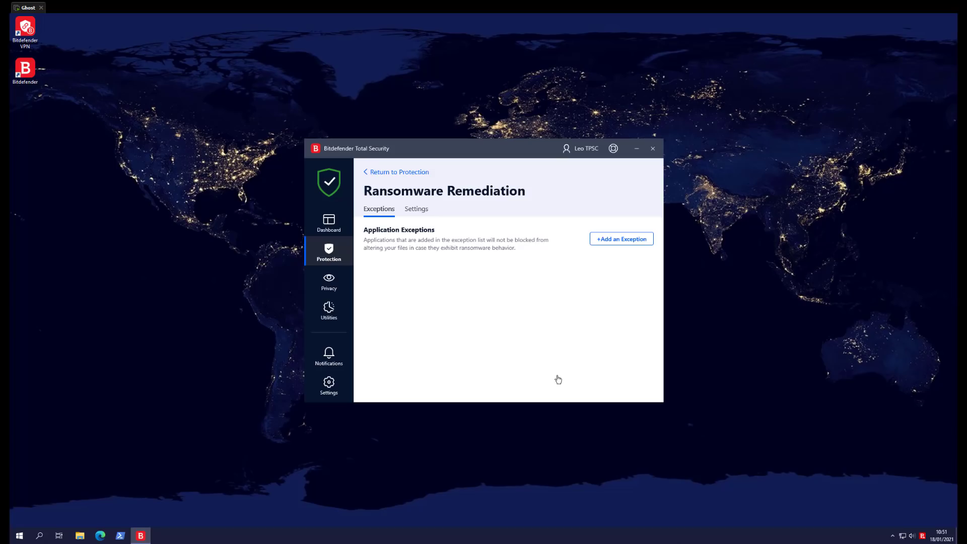
# - Return from Ransomware Remediation exceptions to the Protection Features overview
pyautogui.click(415, 208)
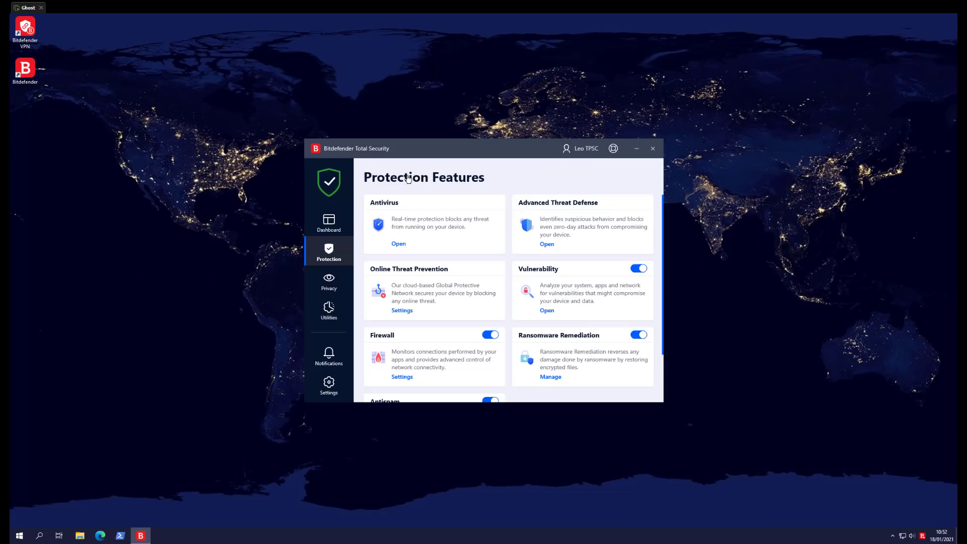
pyautogui.moveTo(401, 376)
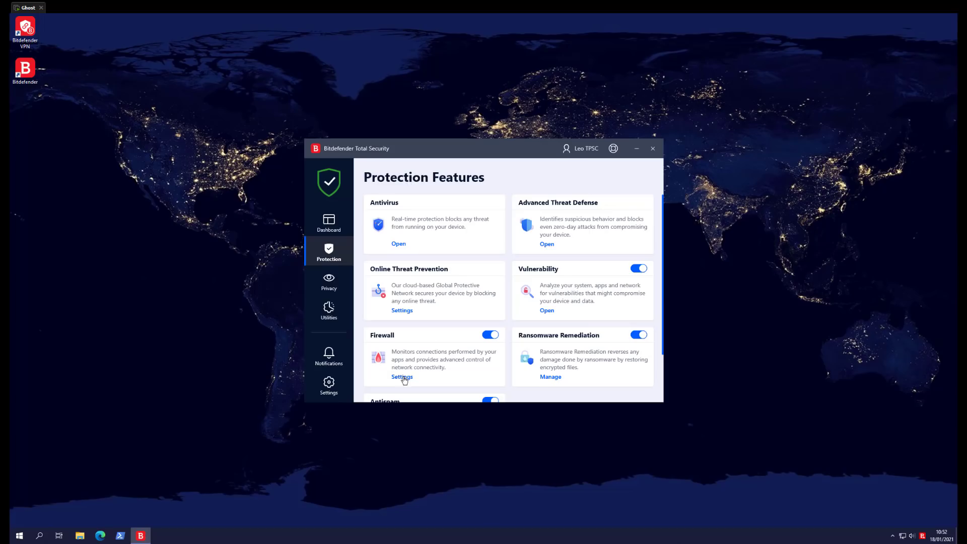
# - Review the Firewall's allowed applications list, then close the Bitdefender window
pyautogui.click(402, 377)
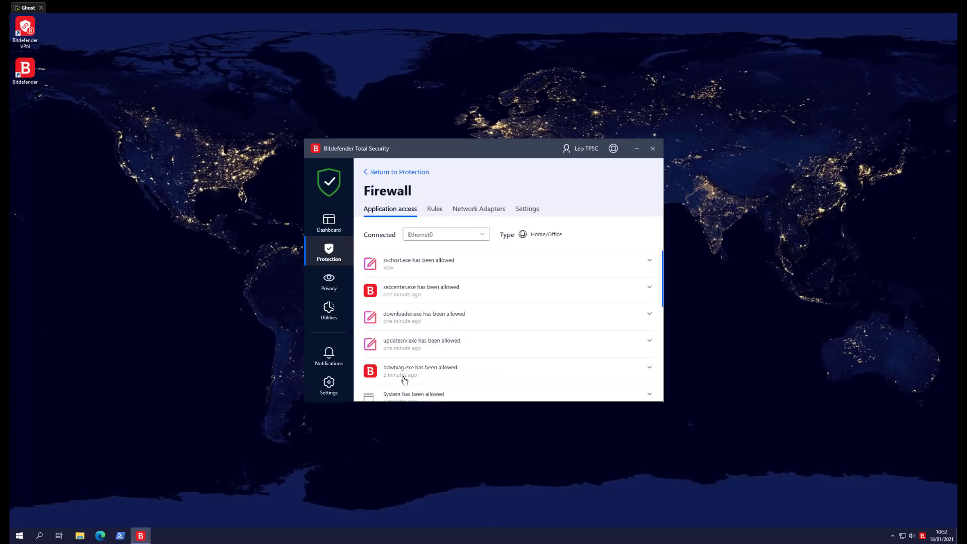
pyautogui.moveTo(397, 175)
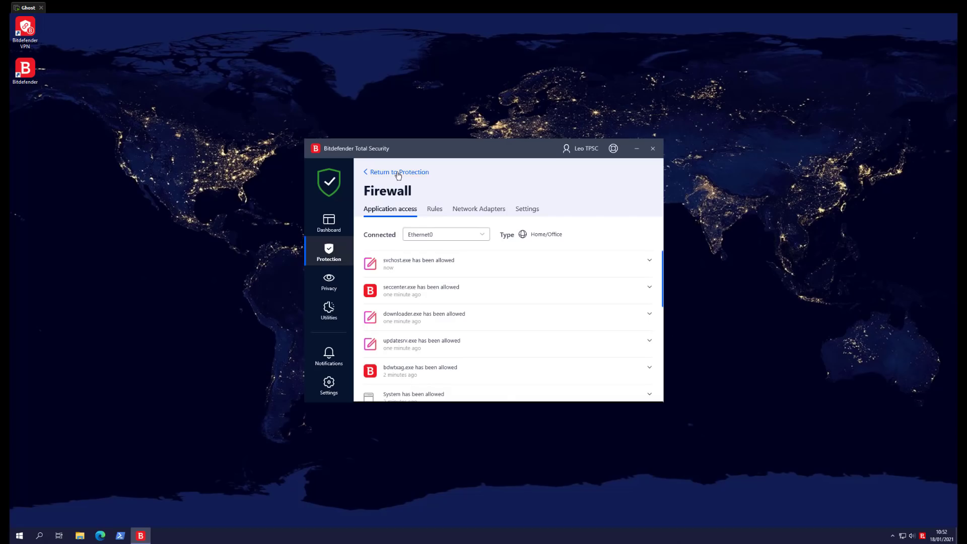
pyautogui.click(398, 172)
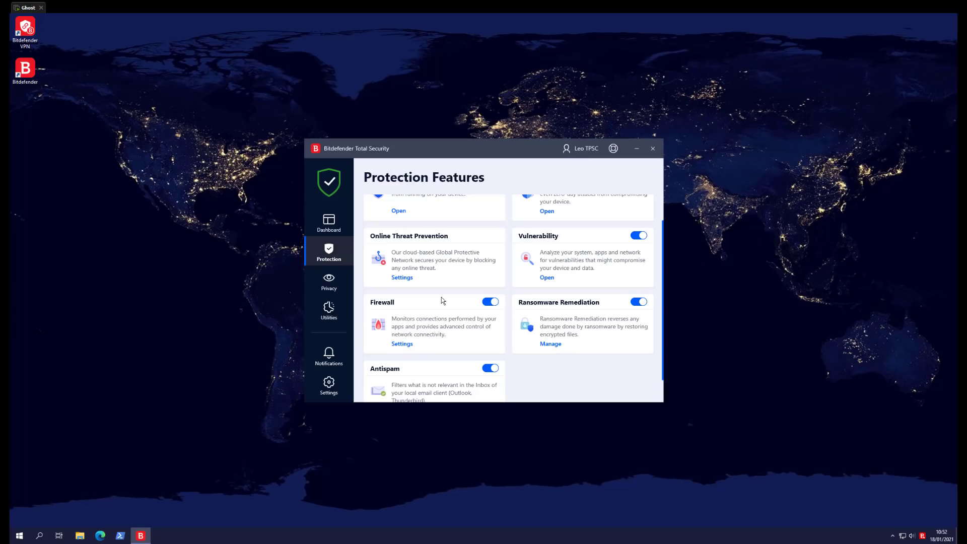
pyautogui.moveTo(447, 302)
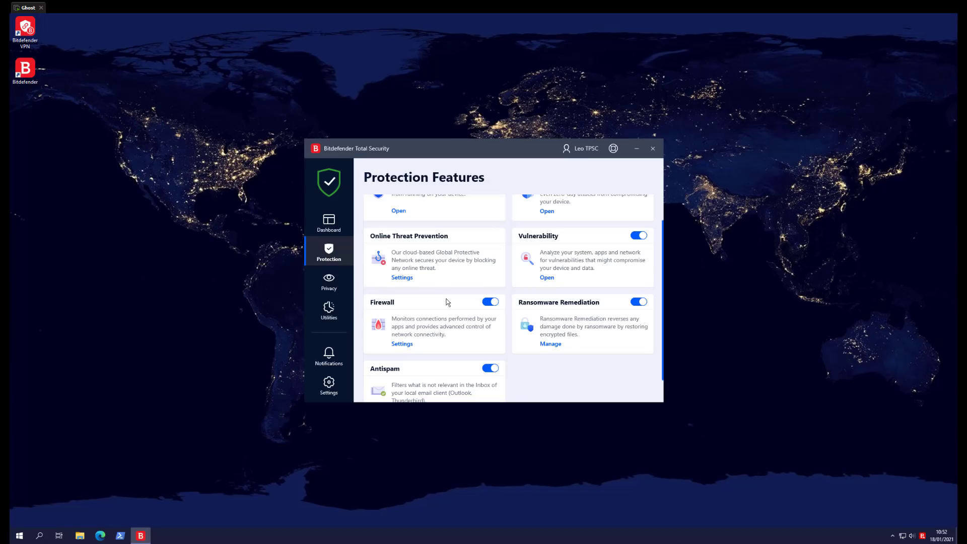
pyautogui.scroll(3)
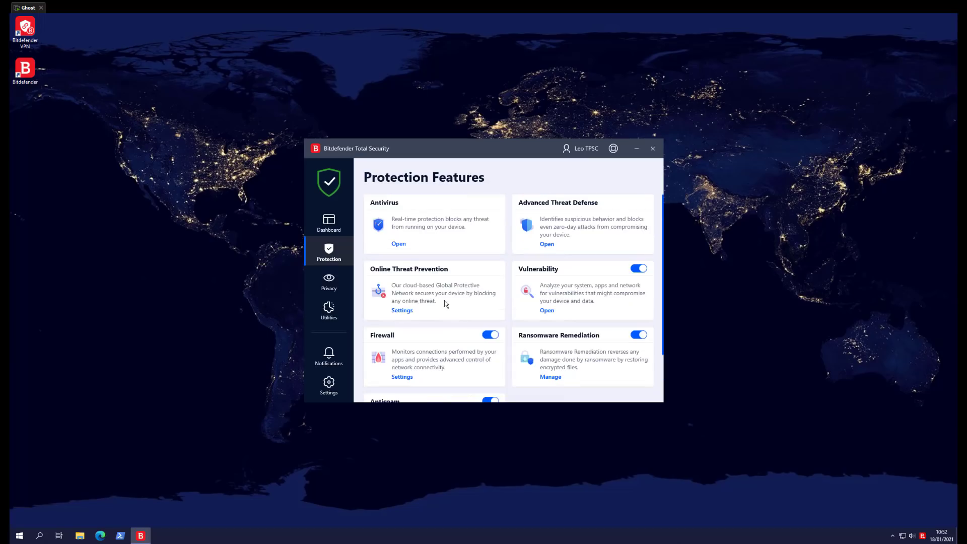
pyautogui.moveTo(705, 156)
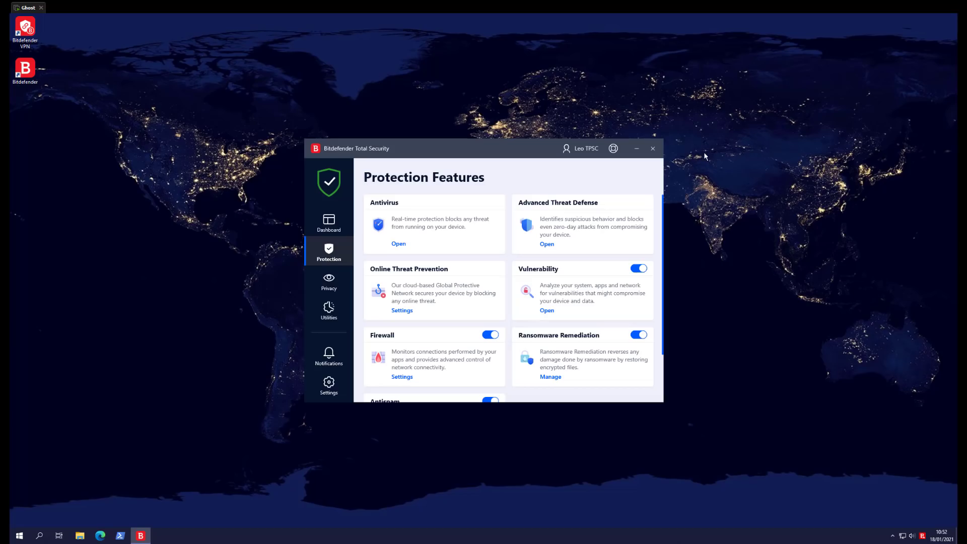
pyautogui.click(652, 148)
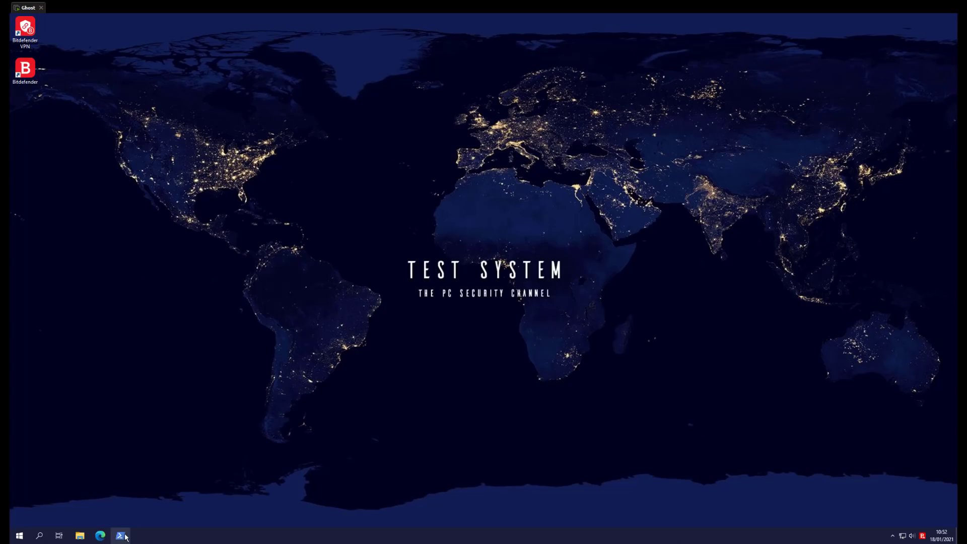
# - Run 'python malx.py' in a PowerShell window to start the malware test
pyautogui.click(119, 535)
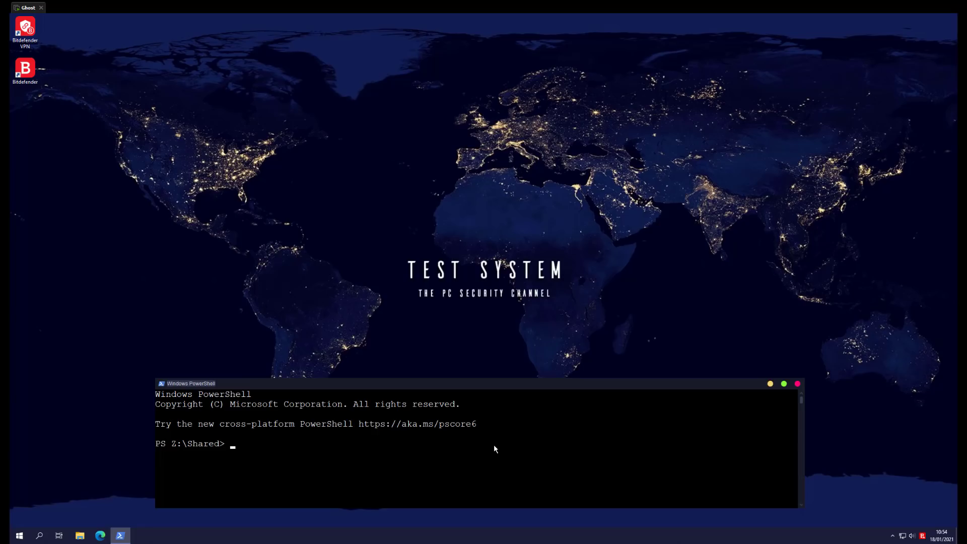
pyautogui.write('python malx.py')
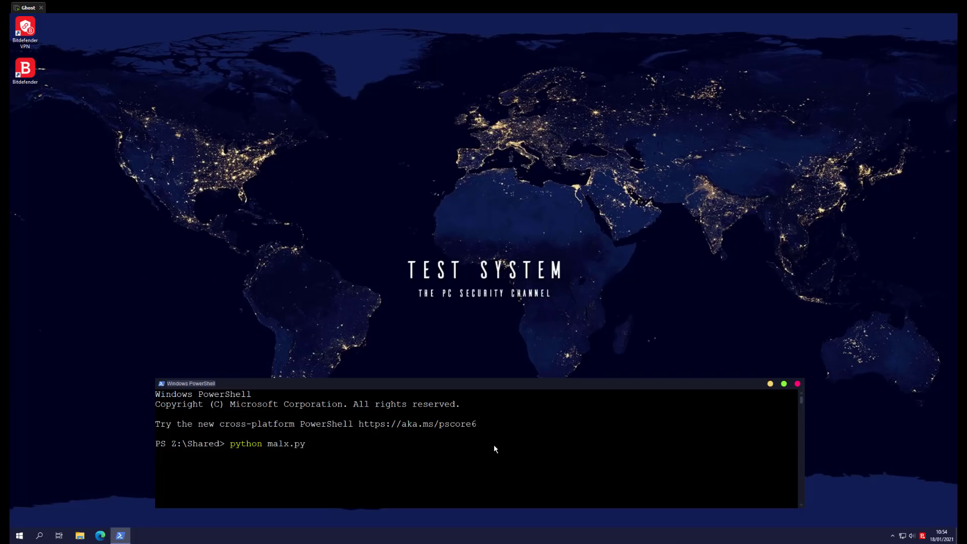
pyautogui.press('Enter')
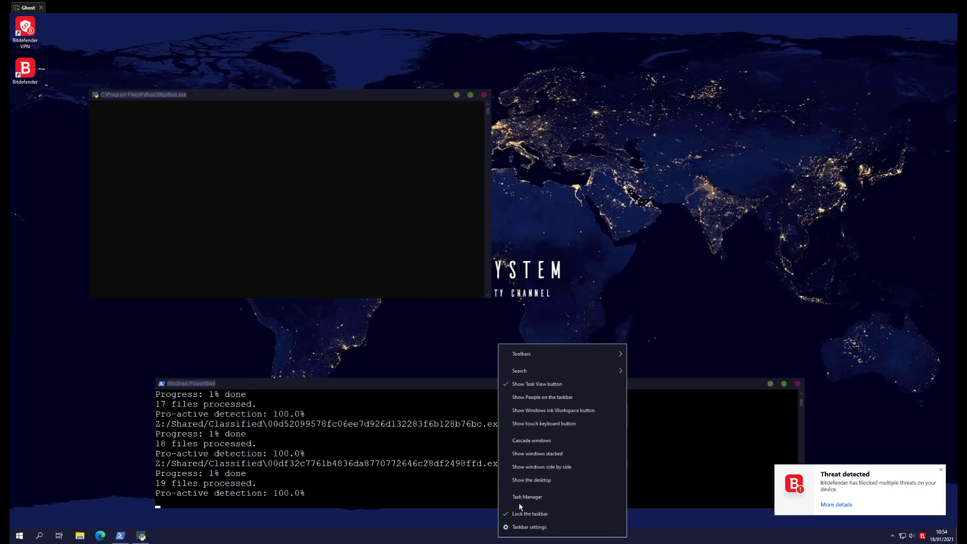
# - Watch the test in Task Manager sorted by CPU usage, with the Python console minimized
pyautogui.click(527, 496)
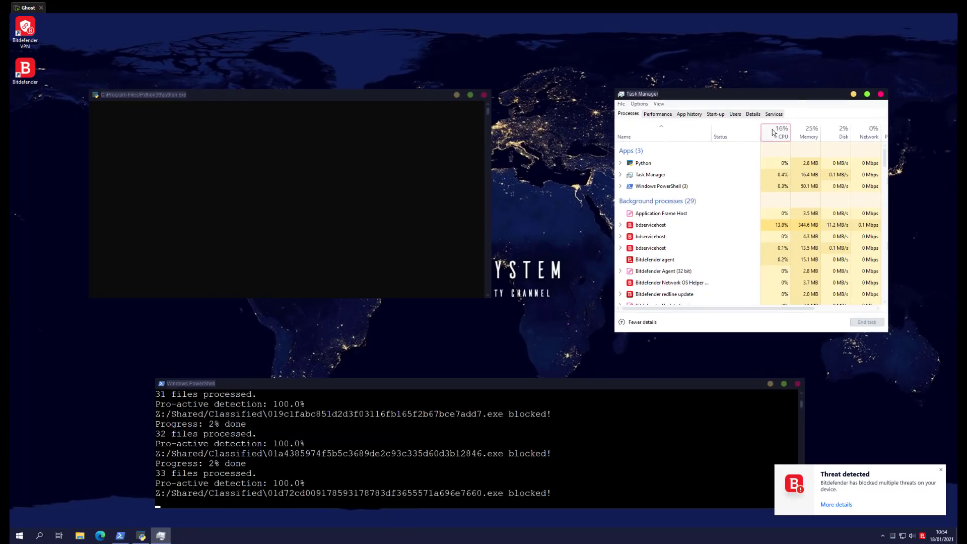
pyautogui.click(781, 131)
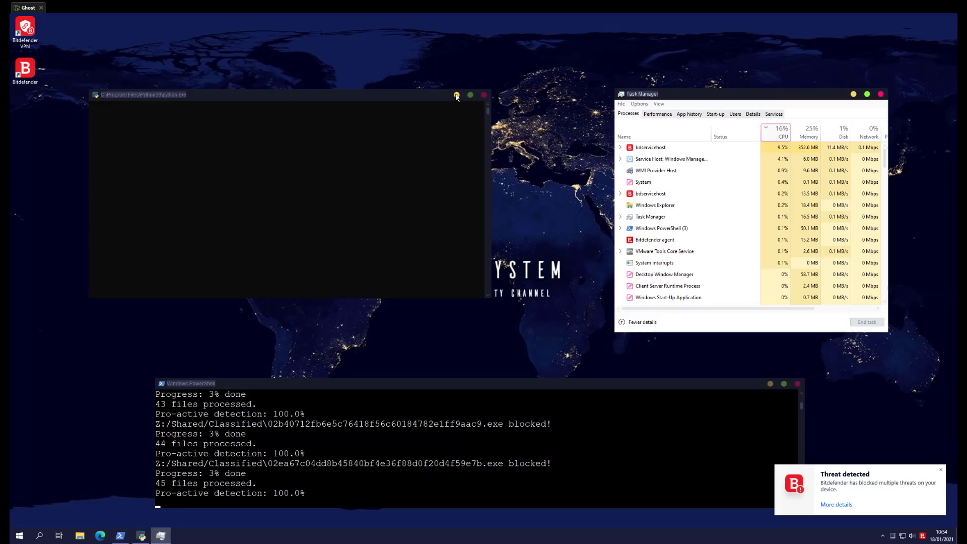
pyautogui.click(457, 94)
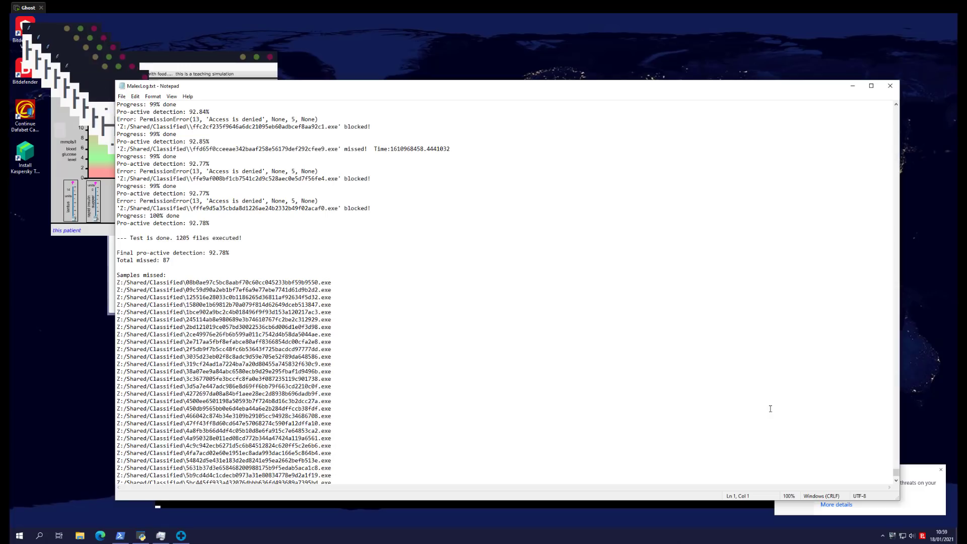
pyautogui.moveTo(891, 169)
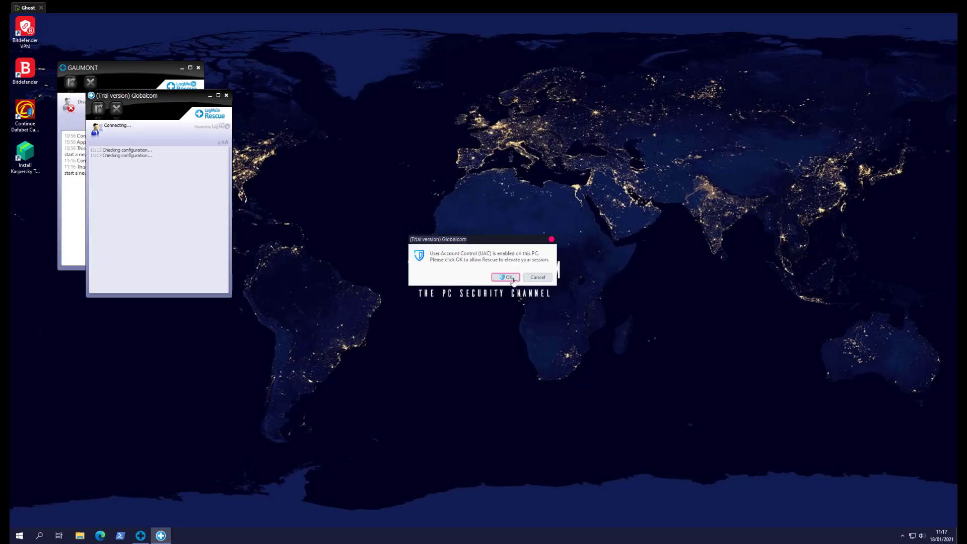
# - Allow Rescue session elevation, then close the expired Globalcom and remaining session windows
pyautogui.click(505, 277)
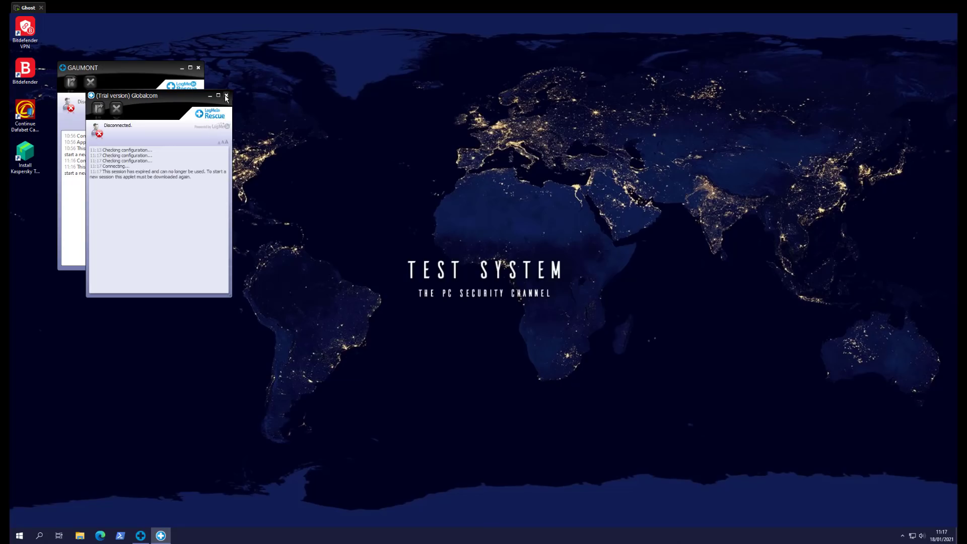
pyautogui.click(225, 96)
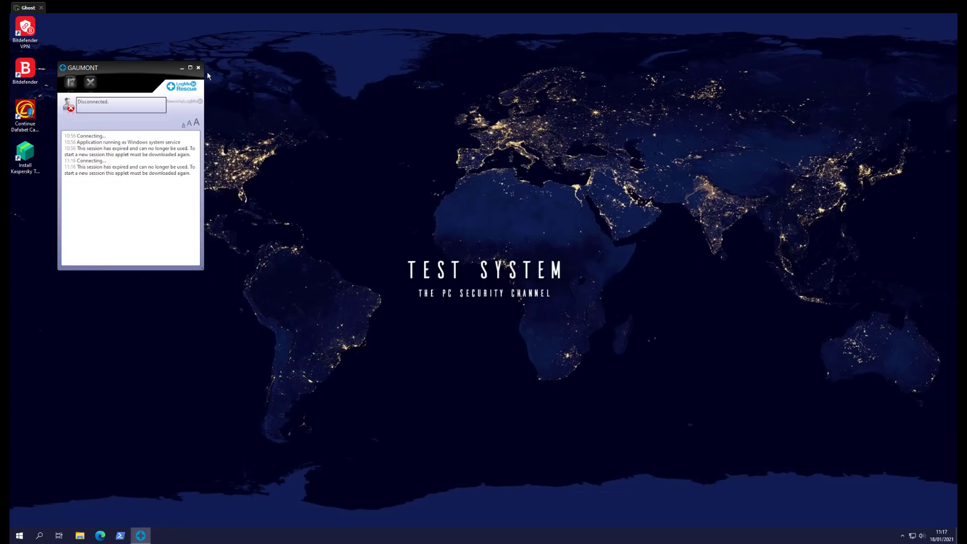
pyautogui.click(198, 67)
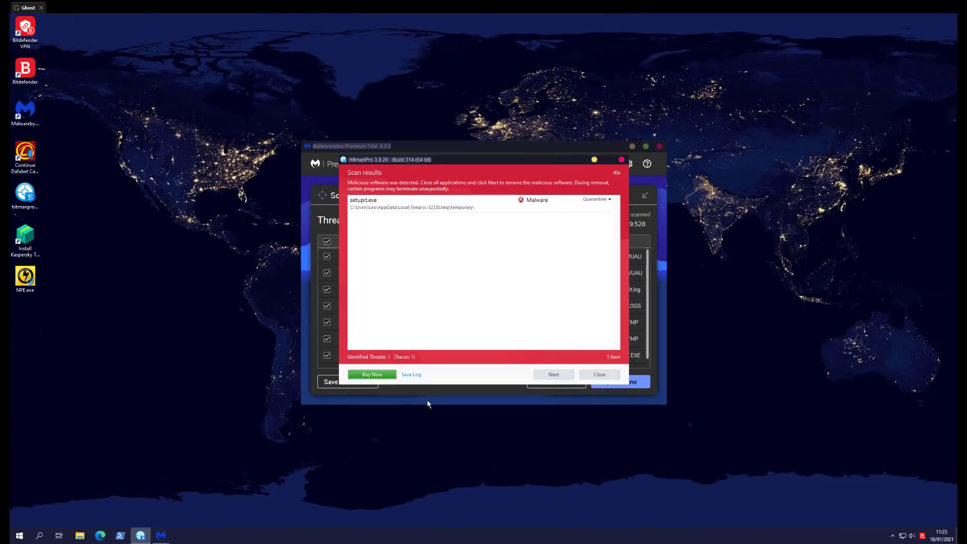
pyautogui.moveTo(425, 399)
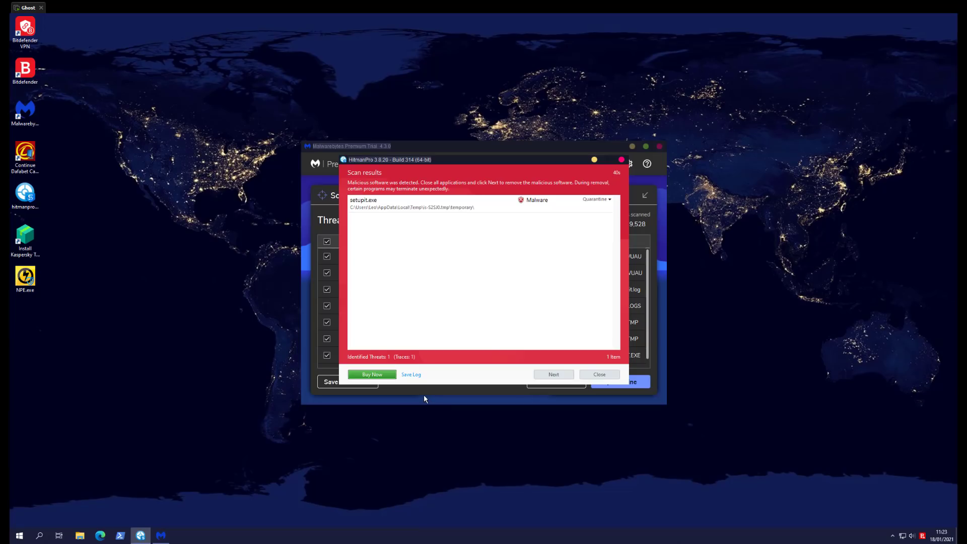
# - View the properties of the detected setupit.exe in HitmanPro's scan results, then dismiss the window
pyautogui.click(363, 199)
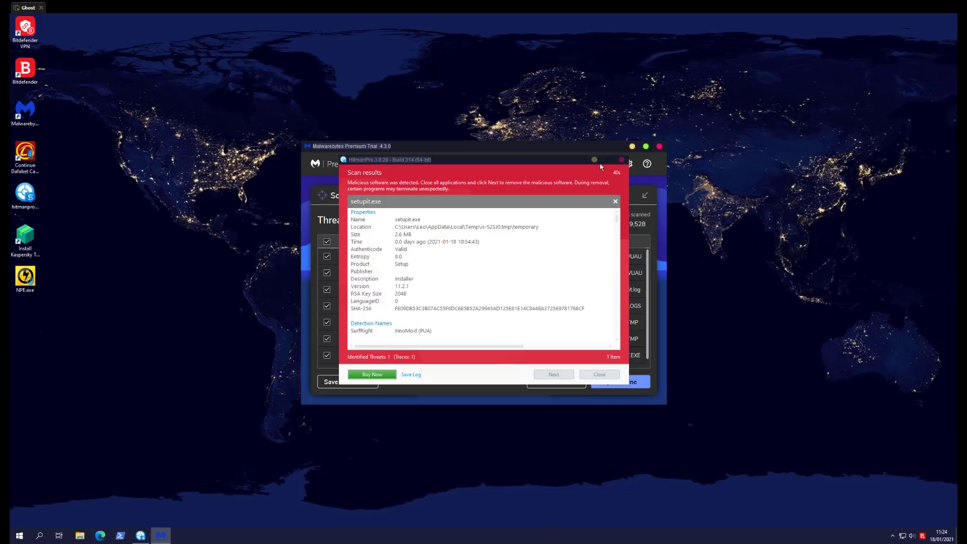
pyautogui.click(614, 200)
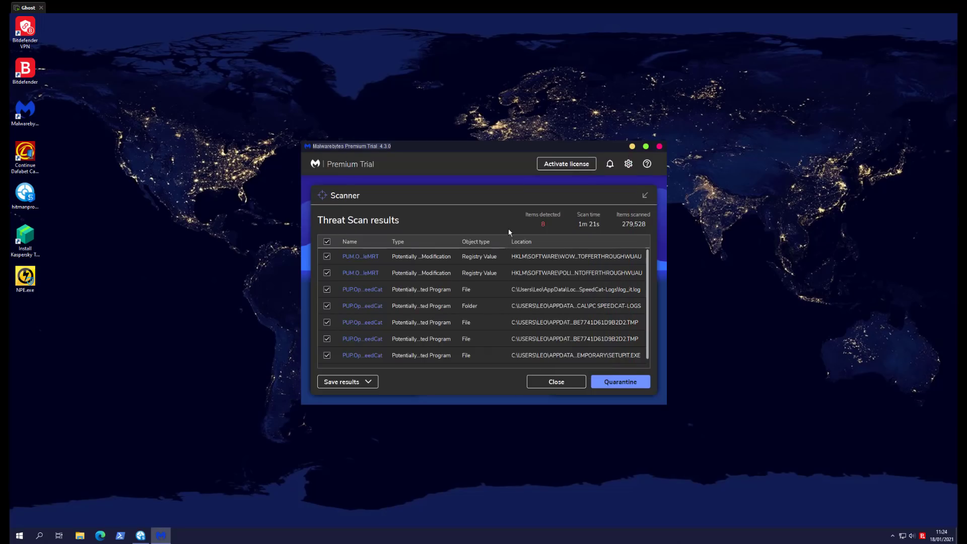
pyautogui.click(488, 256)
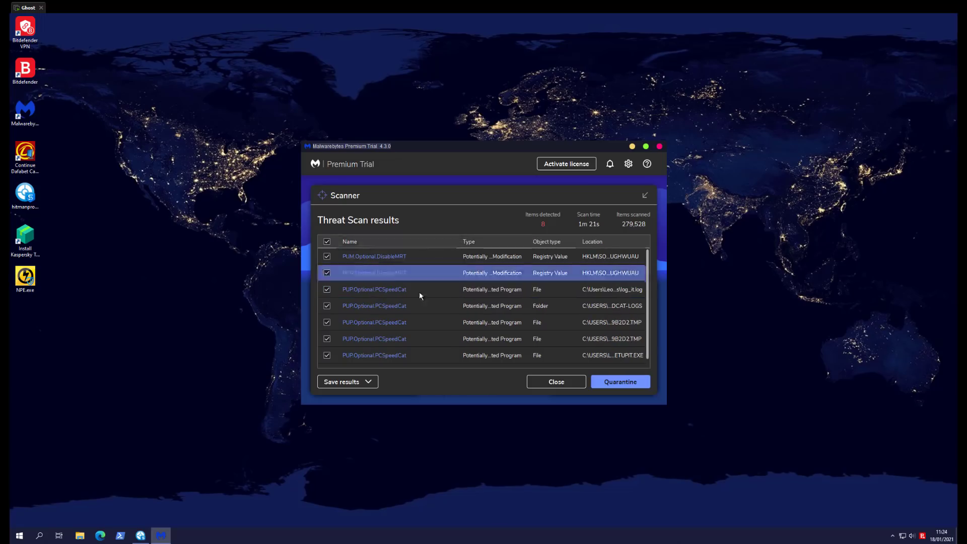
pyautogui.click(397, 338)
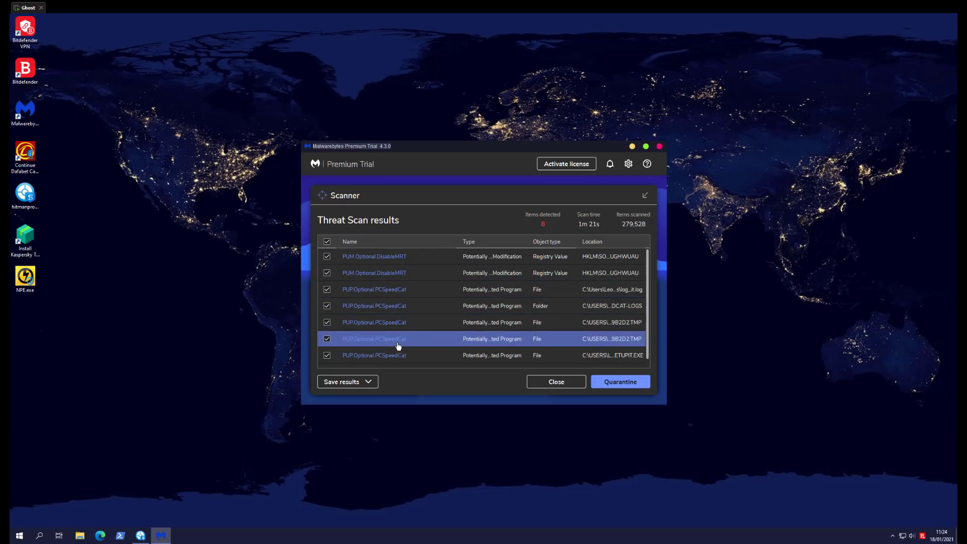
pyautogui.scroll(-3)
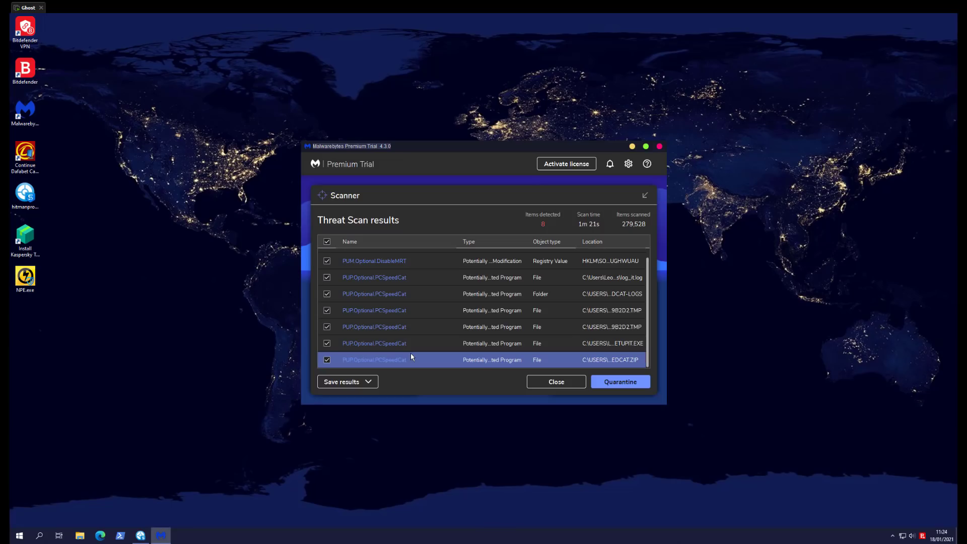
pyautogui.moveTo(397, 363)
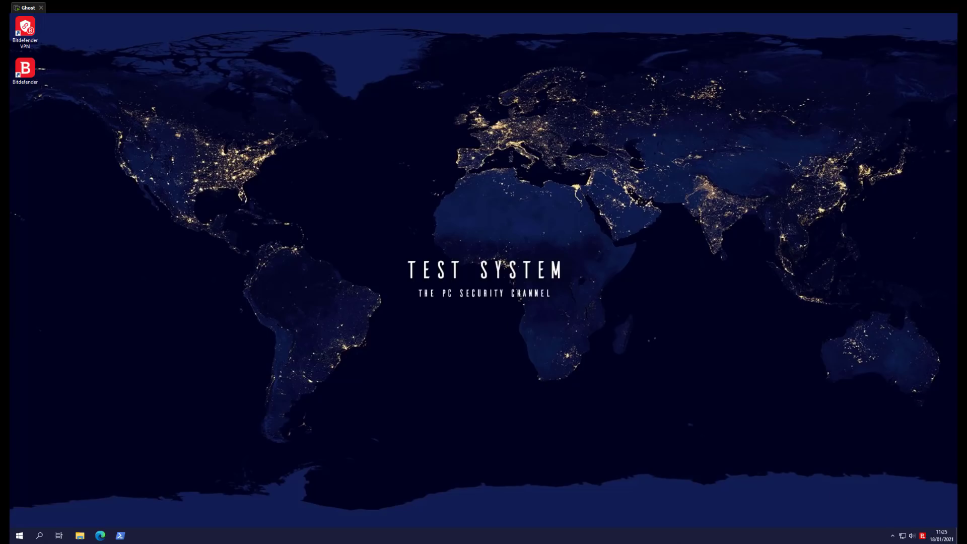
pyautogui.moveTo(886, 488)
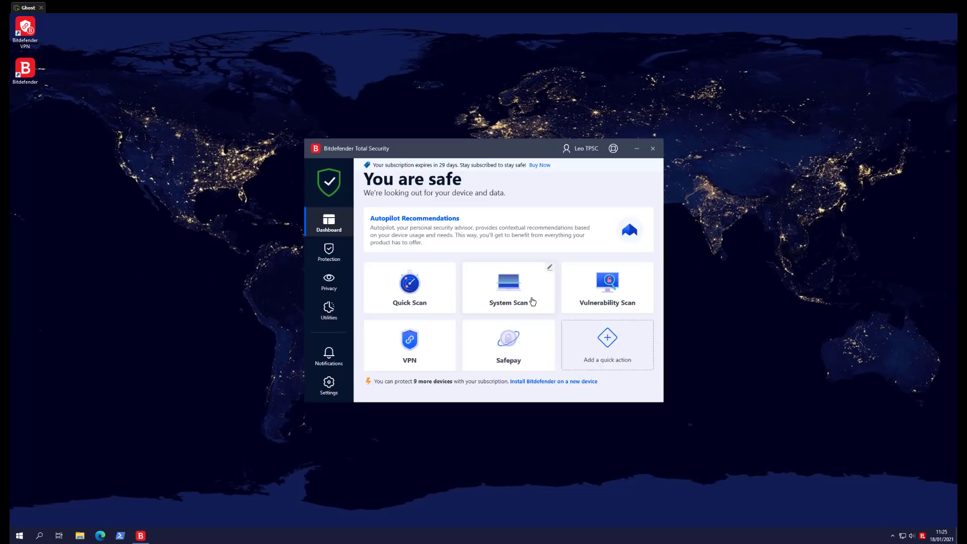
# - Review the Antivirus settings and advanced options, then turn off Bitdefender Shield
pyautogui.click(328, 253)
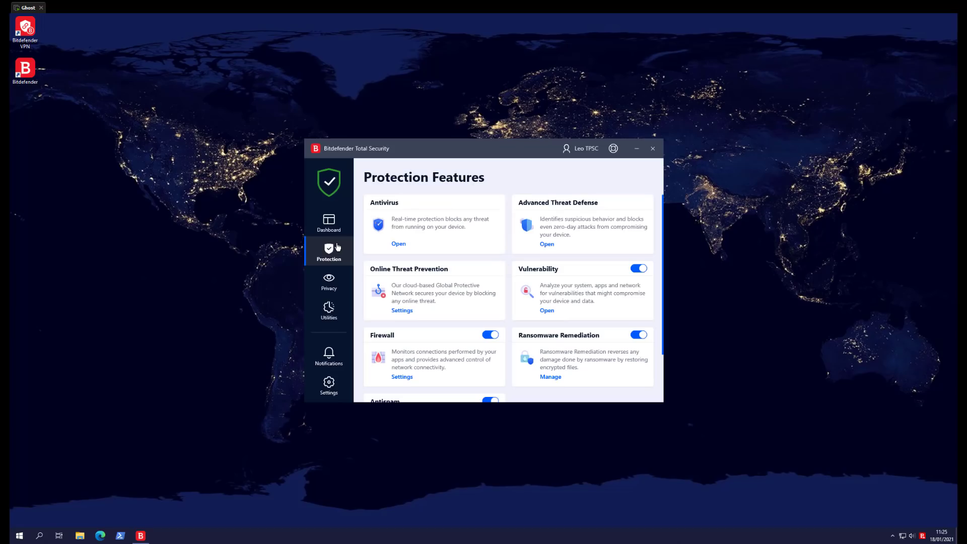
pyautogui.click(398, 243)
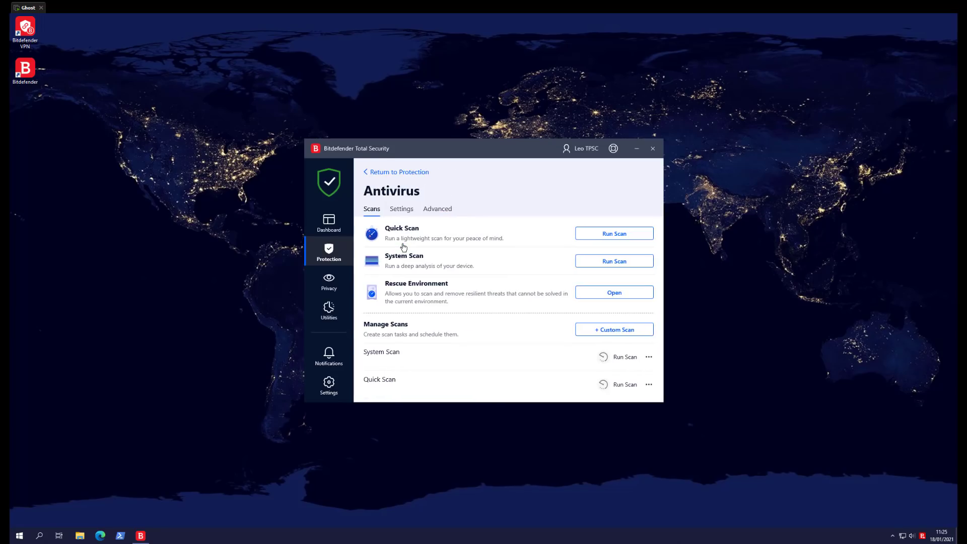
pyautogui.click(401, 209)
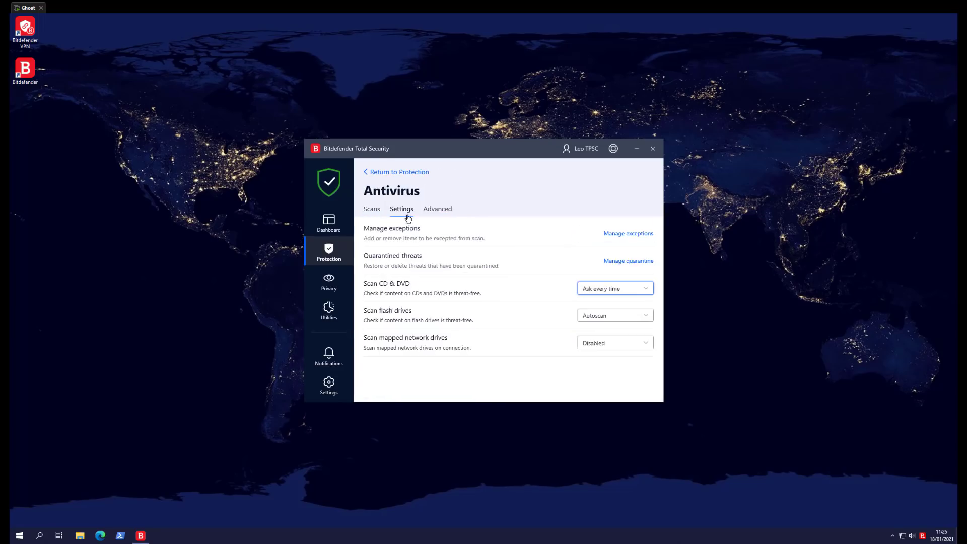
pyautogui.click(437, 208)
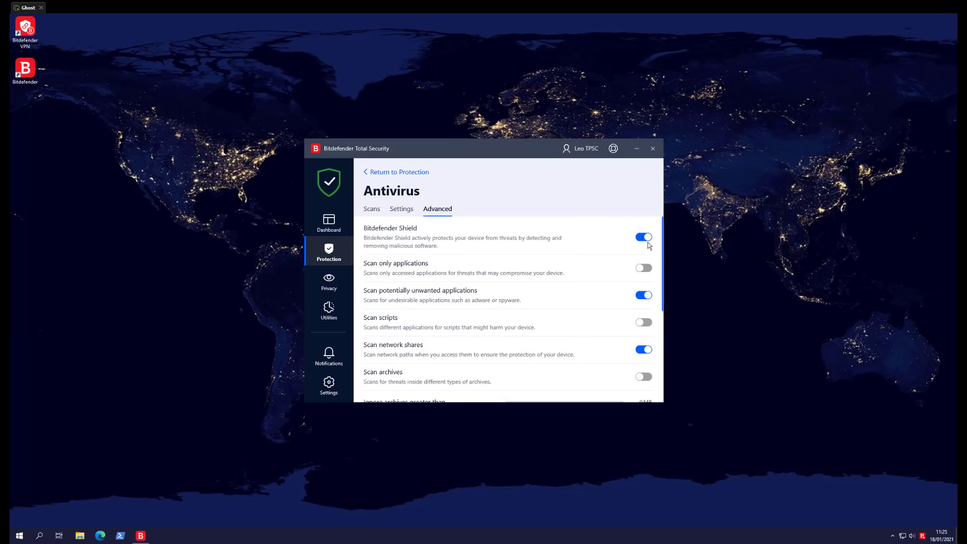
pyautogui.click(396, 171)
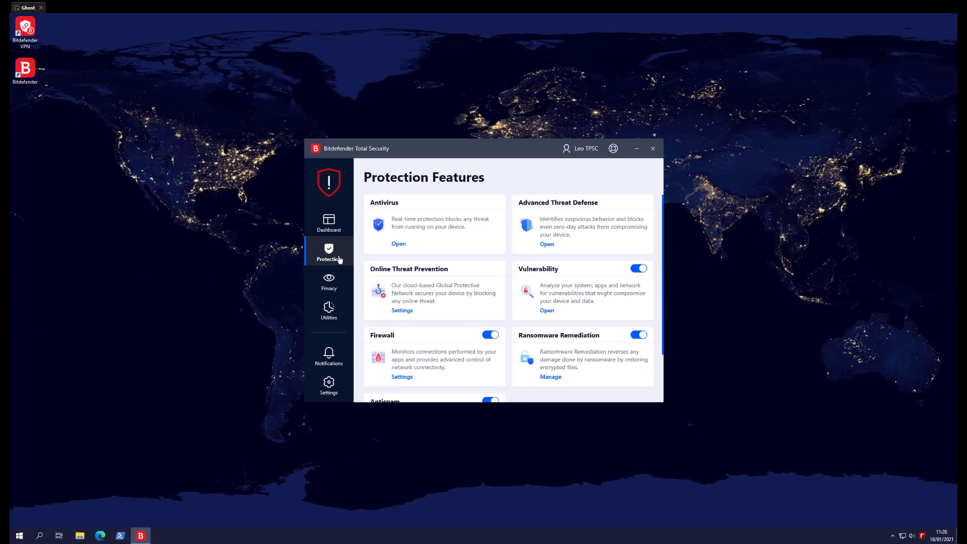
# - Check Advanced Threat Defense and return to the Protection Features overview
pyautogui.click(547, 243)
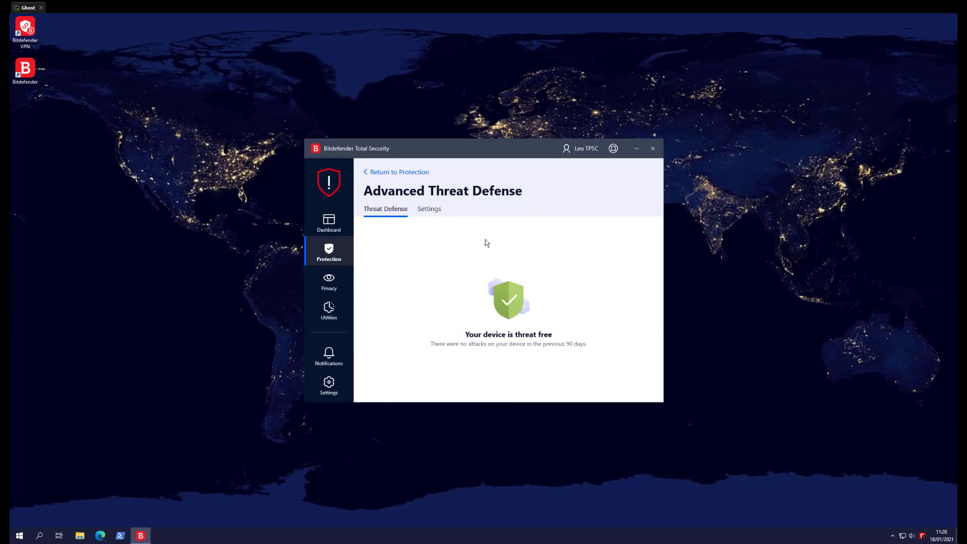
pyautogui.click(429, 208)
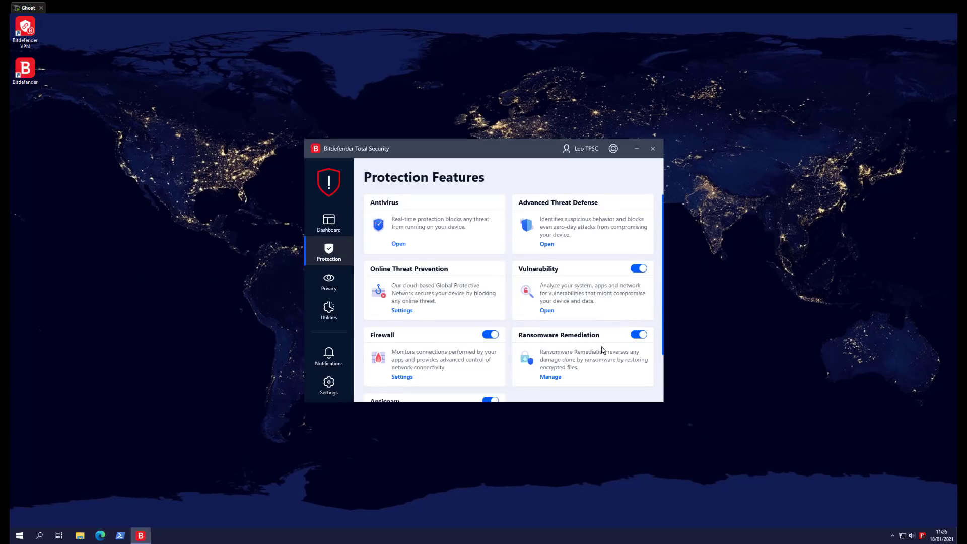
pyautogui.moveTo(192, 517)
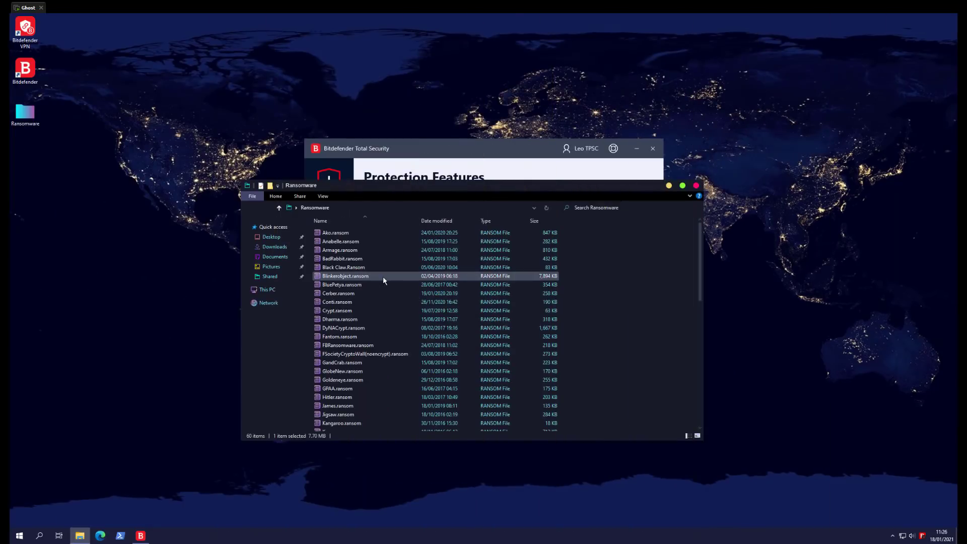
# - Rename WastedLocker.ransom to WastedLocker.exe in the Ransomware folder, confirming the extension change
pyautogui.scroll(-3)
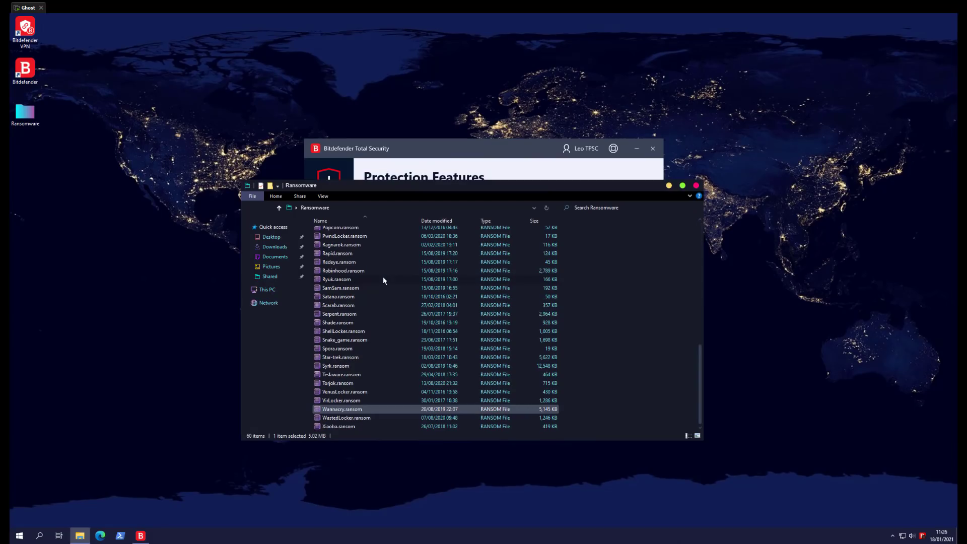
pyautogui.click(345, 417)
pyautogui.write('exe')
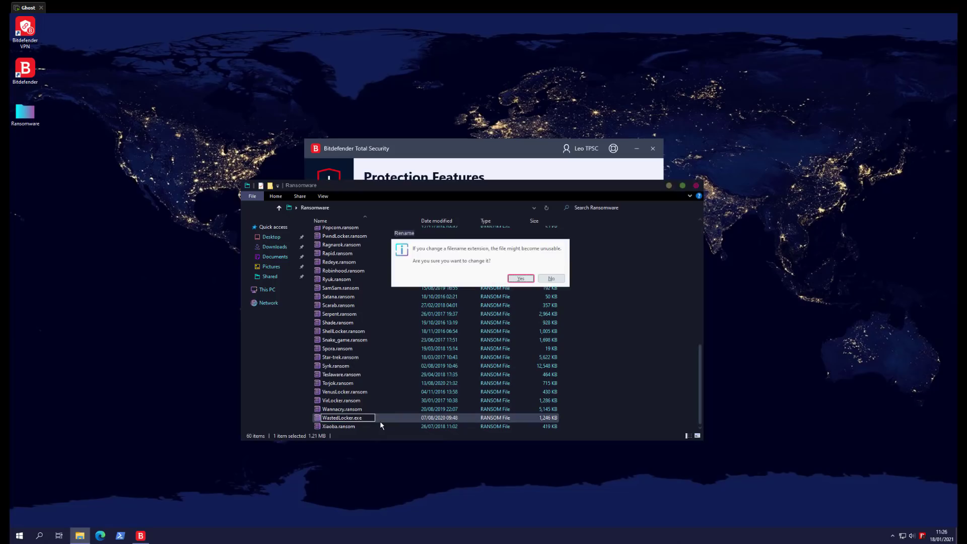
pyautogui.click(520, 278)
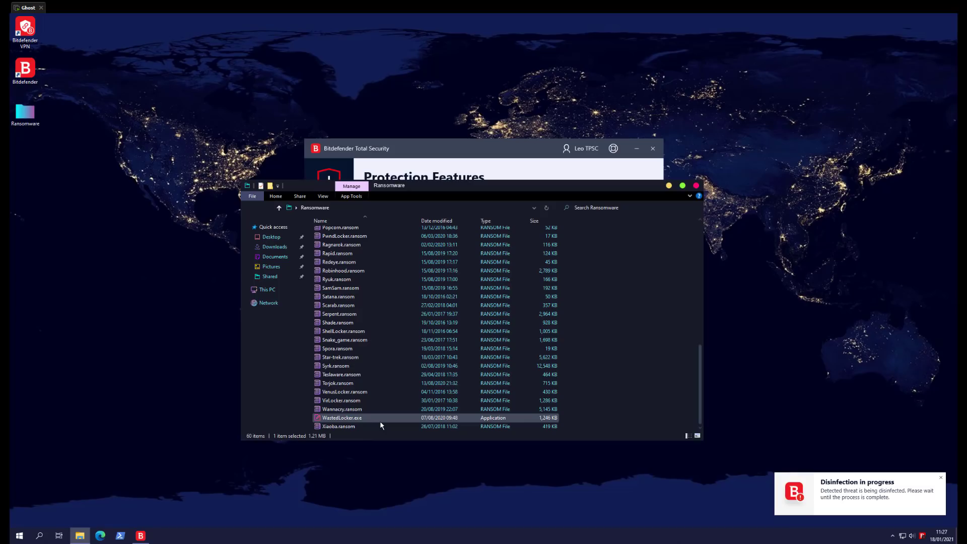
pyautogui.moveTo(400, 430)
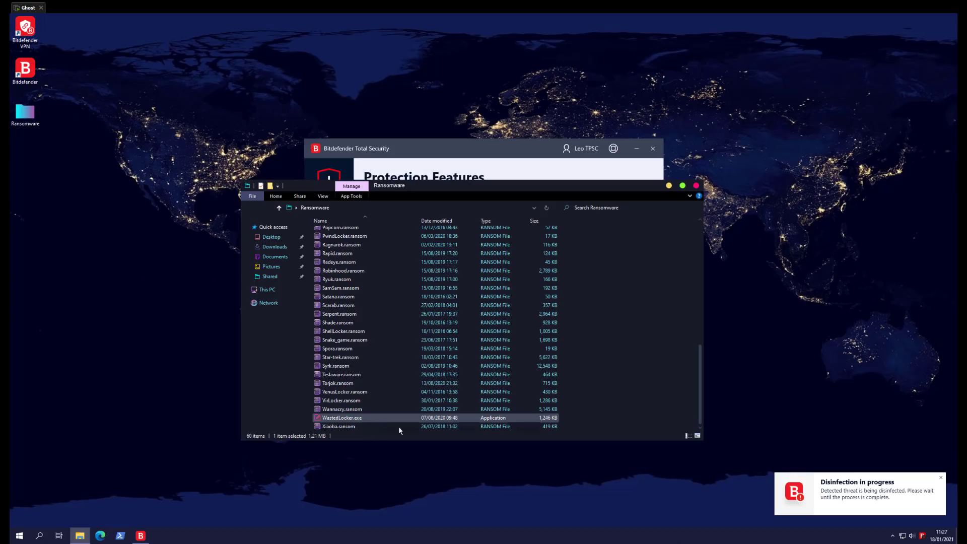
pyautogui.moveTo(519, 230)
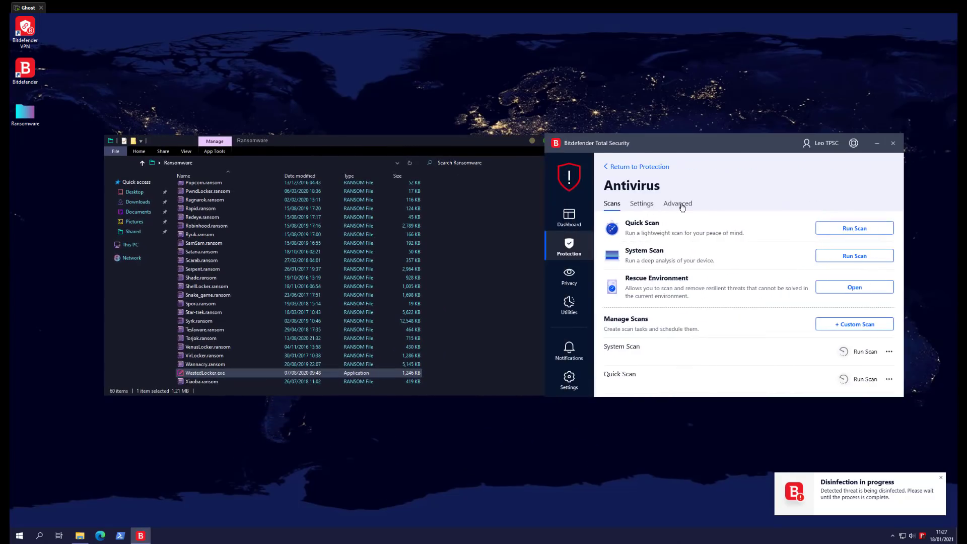
# - Filter notifications to Critical and read the WastedLocker.exe blocked-application entry
pyautogui.click(677, 203)
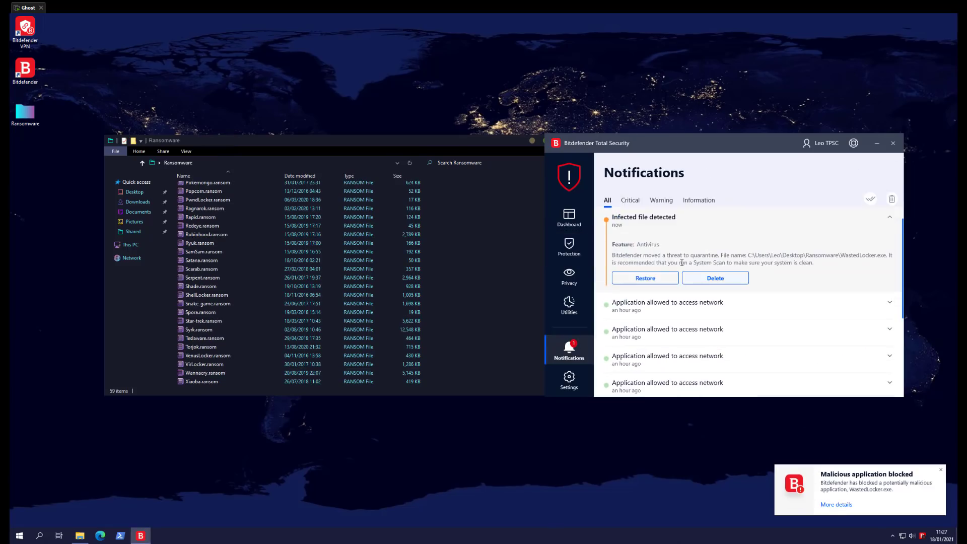
pyautogui.click(630, 200)
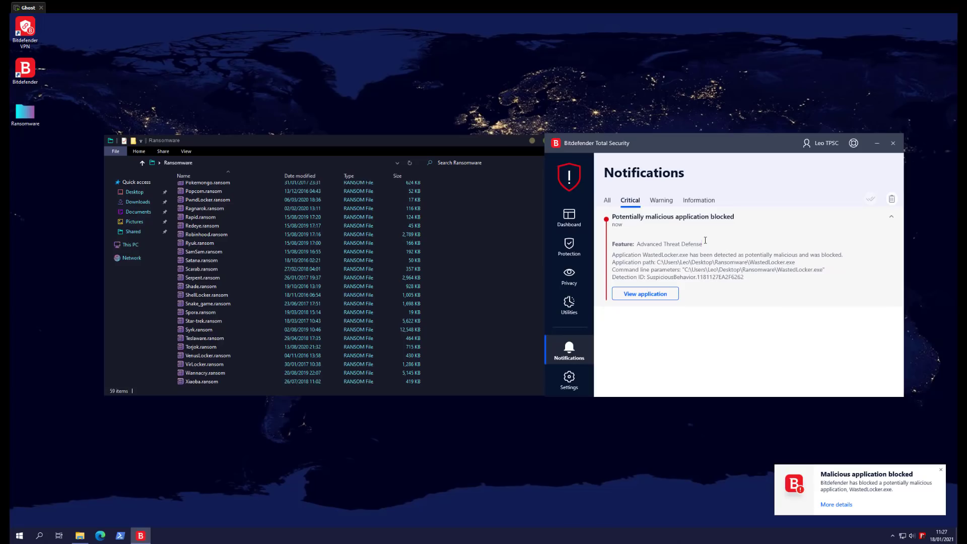
pyautogui.doubleClick(669, 243)
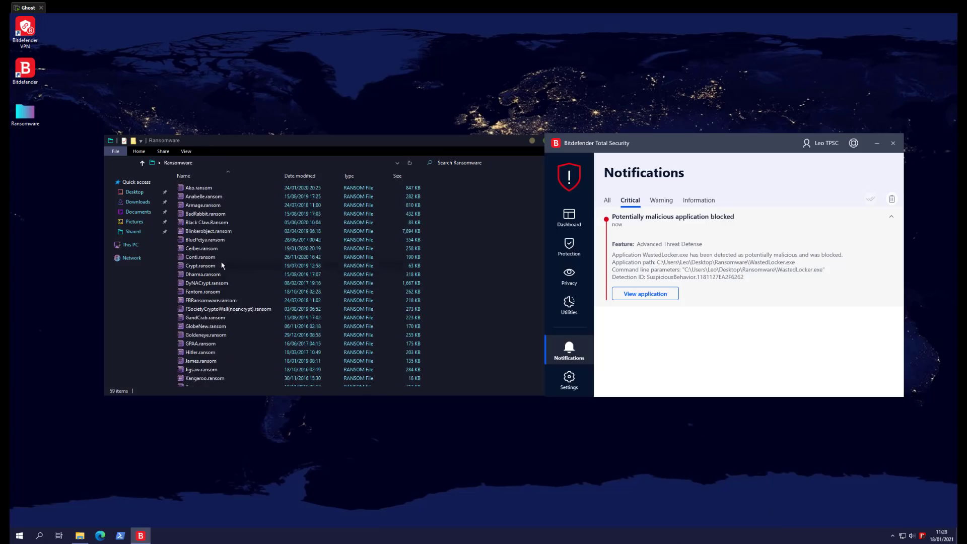
# - Rename Black Claw.ransom and BadRabbit.ransom to .exe, confirming the extension-change warning
pyautogui.click(205, 222)
pyautogui.write('exe')
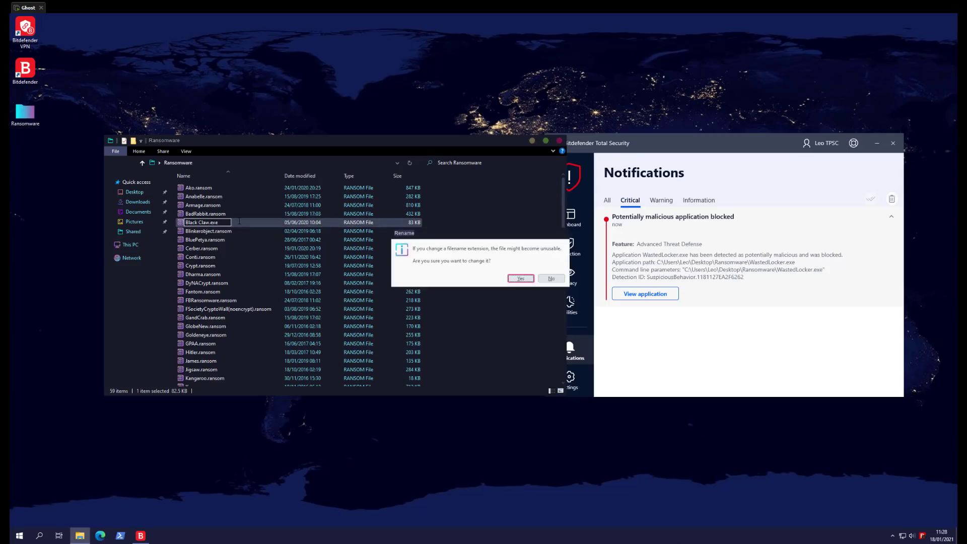
pyautogui.click(520, 278)
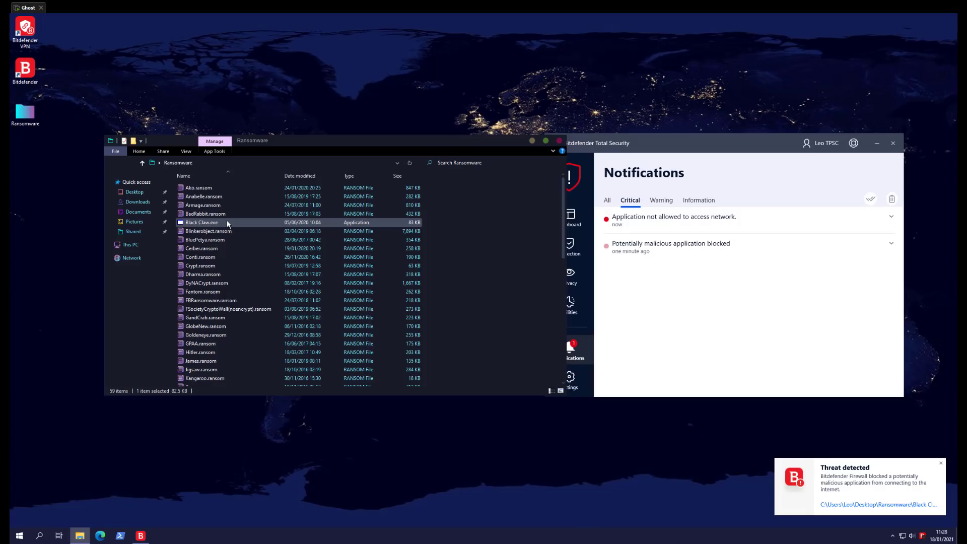
pyautogui.click(204, 213)
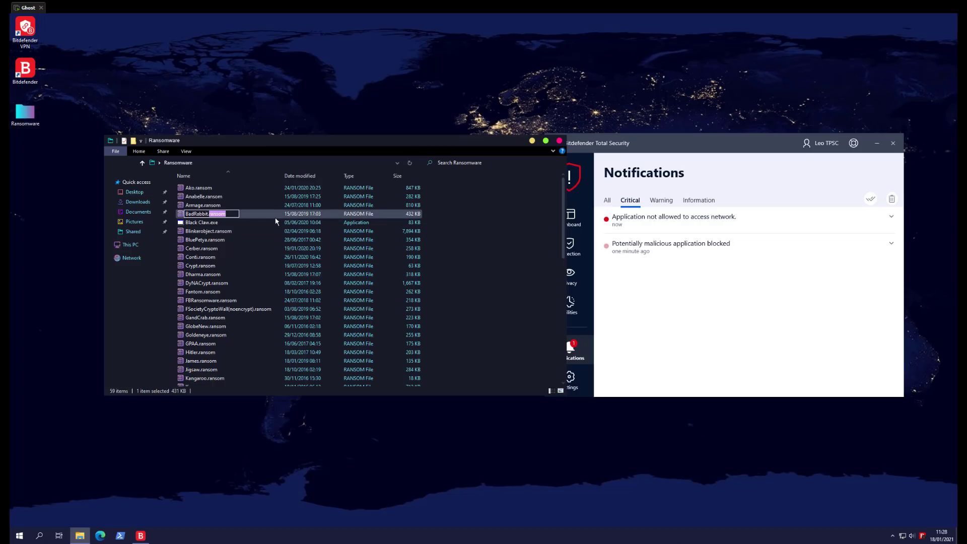
pyautogui.write('exe')
pyautogui.press('Enter')
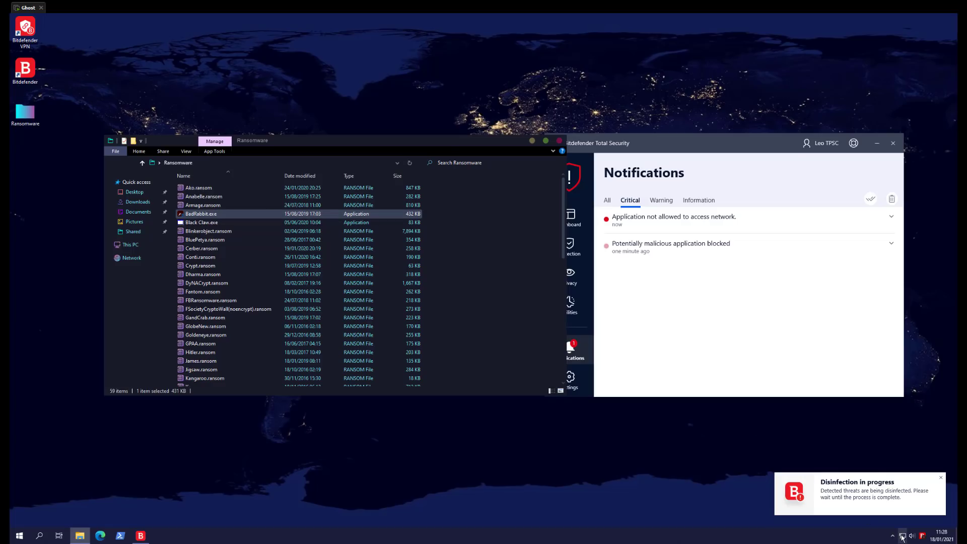
# - Rename Cerber.ransom to Cerber.exe, then show the Documents folder in File Explorer
pyautogui.click(904, 535)
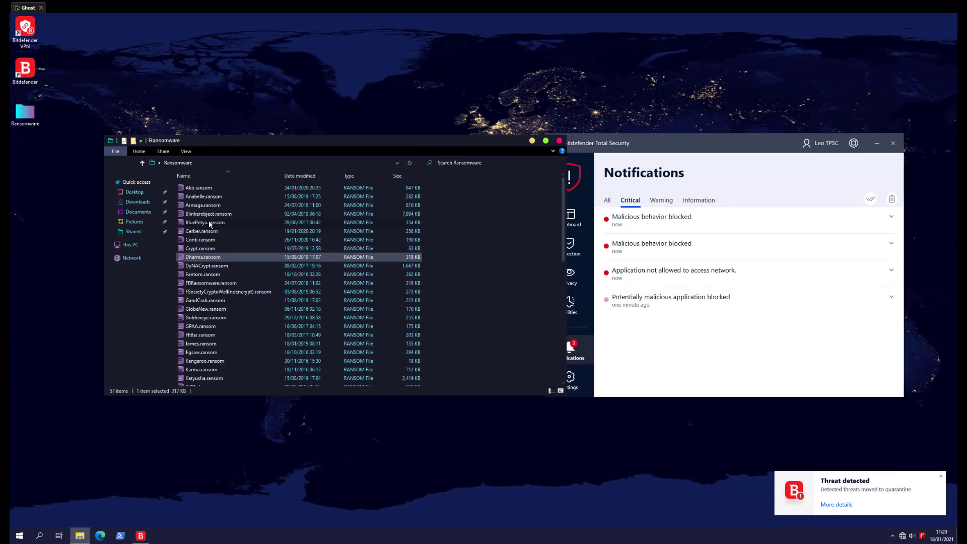
pyautogui.click(201, 231)
pyautogui.write('exe')
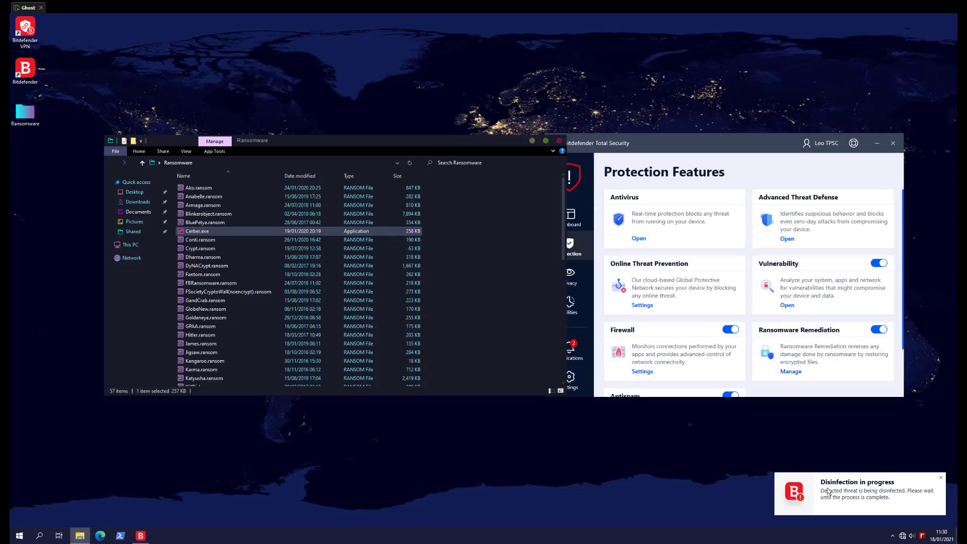
pyautogui.click(568, 350)
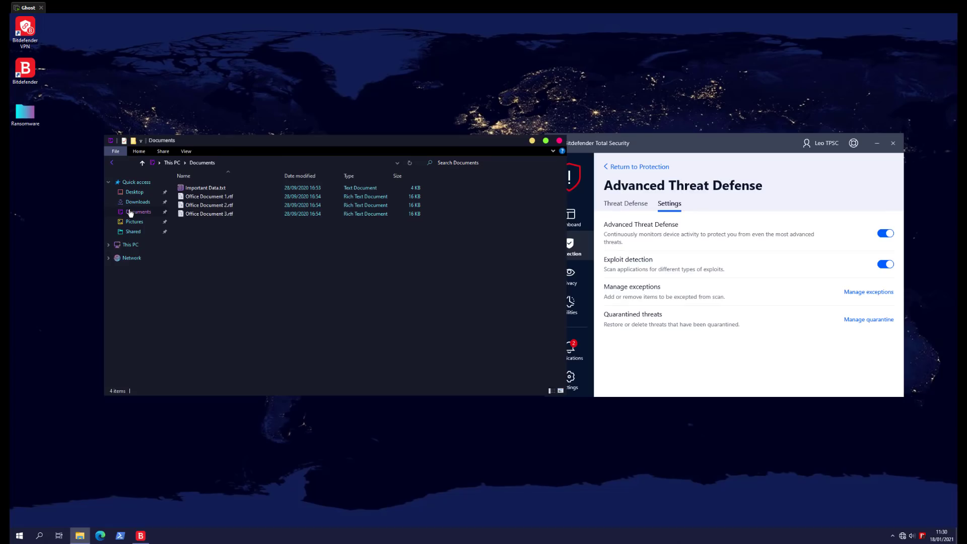
# - Read the Infected file detected alert for Cerber.exe, select its path, and return to the dashboard
pyautogui.doubleClick(205, 187)
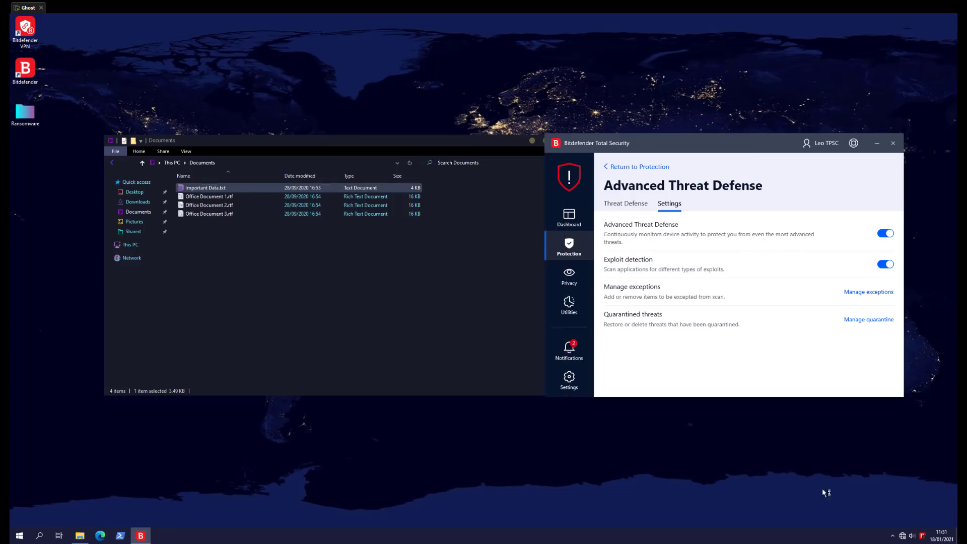
pyautogui.click(569, 349)
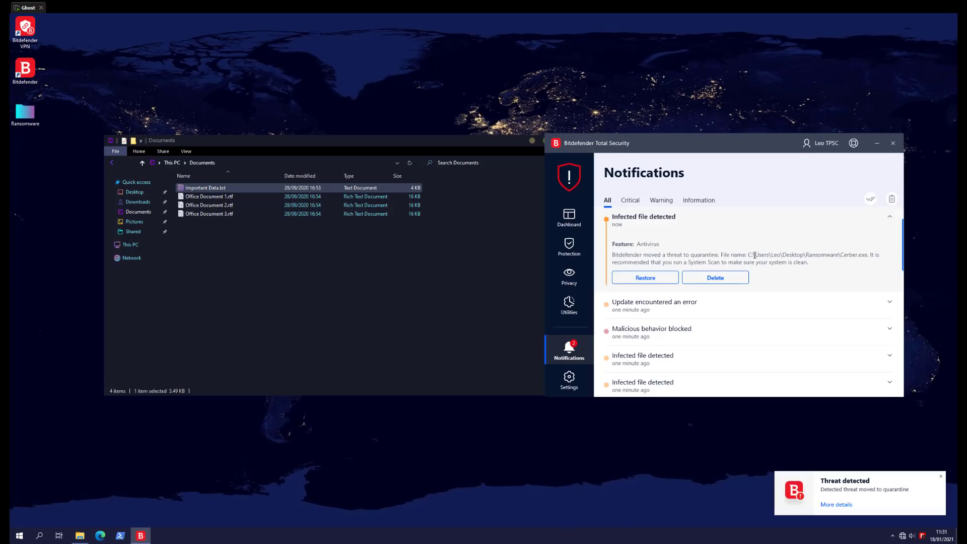
pyautogui.moveTo(739, 255); pyautogui.dragTo(869, 255)
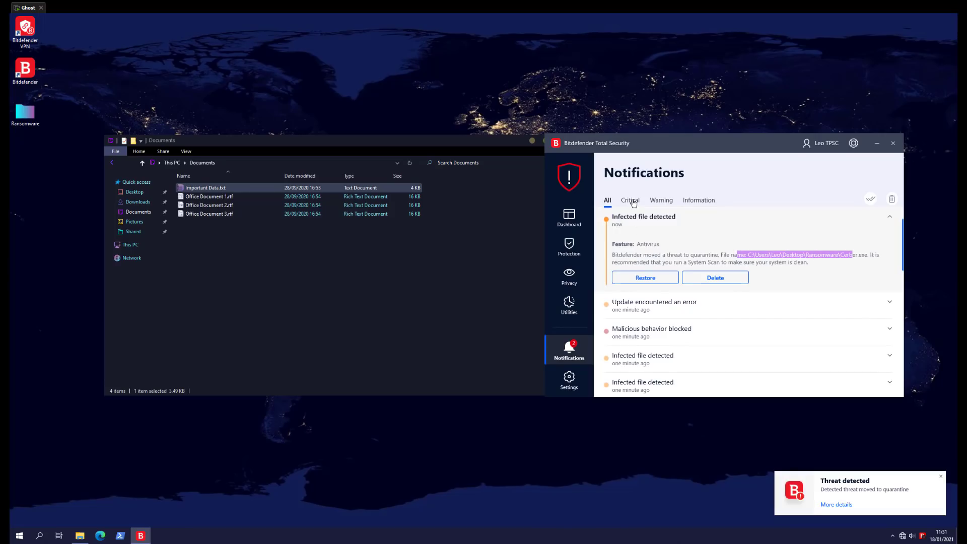
pyautogui.click(568, 215)
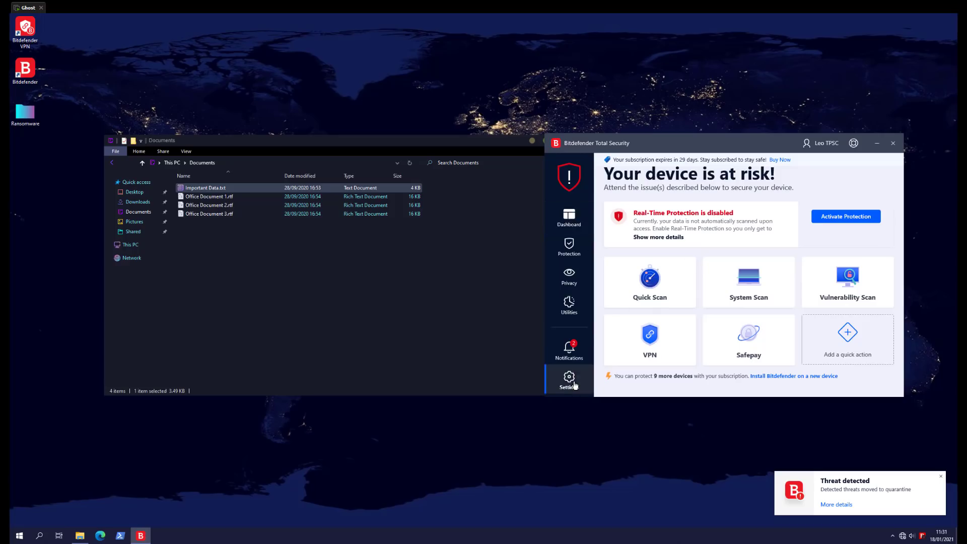
# - Switch off Advanced Threat Defense from the Protection features list
pyautogui.click(568, 379)
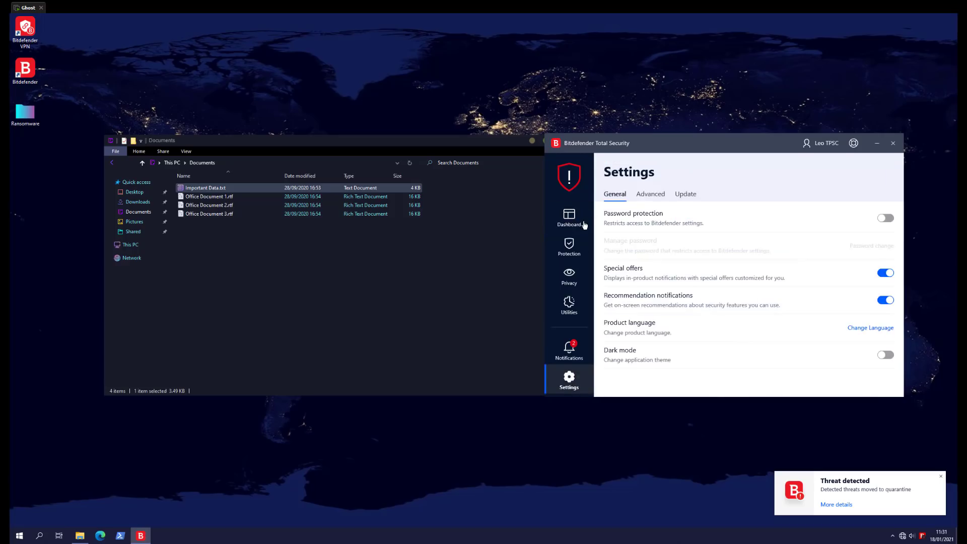
pyautogui.click(568, 215)
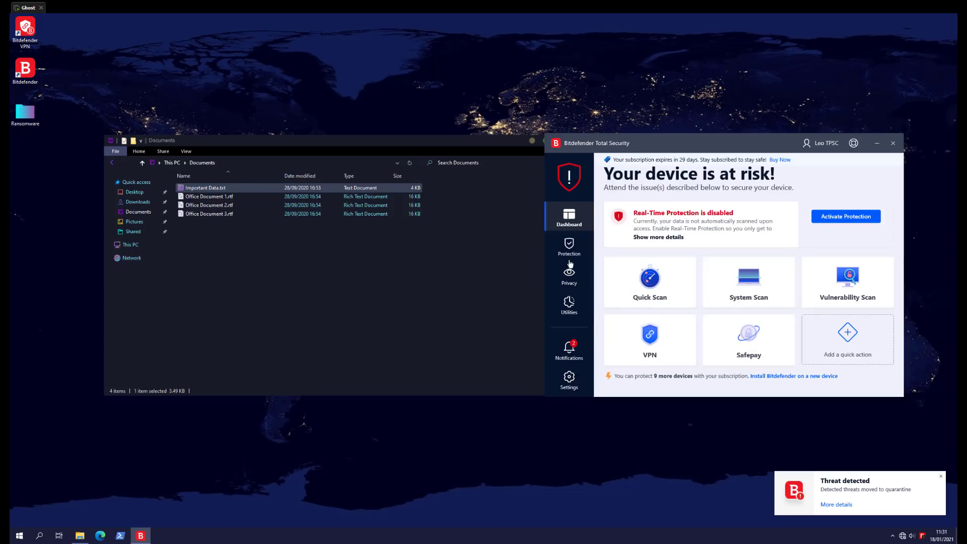
pyautogui.click(568, 245)
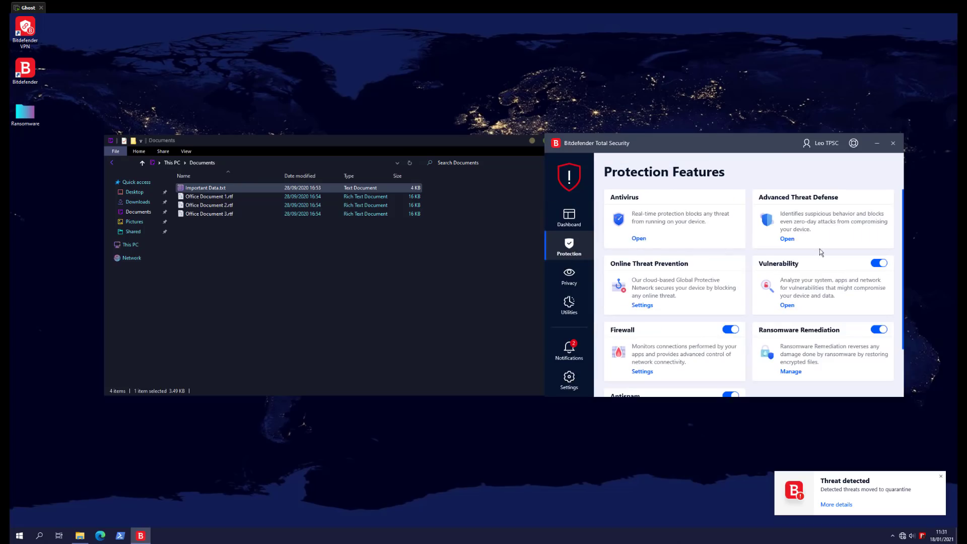
pyautogui.click(787, 238)
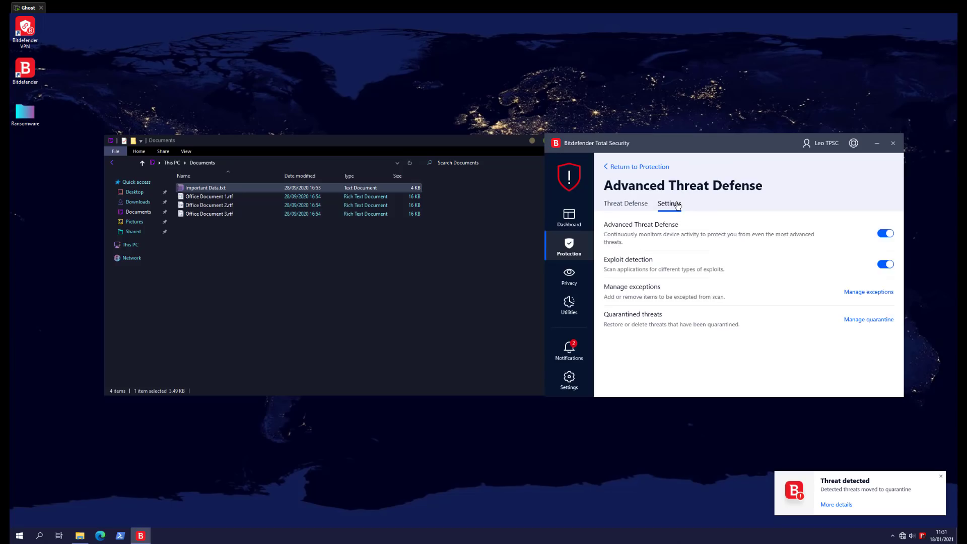
pyautogui.click(883, 233)
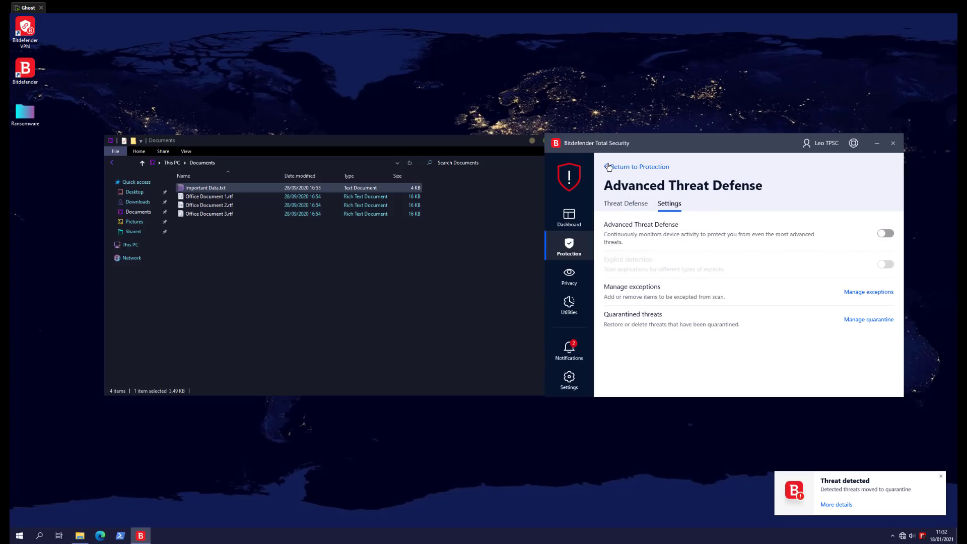
# - Return to Protection and bring up the Ransomware Remediation management settings
pyautogui.click(639, 166)
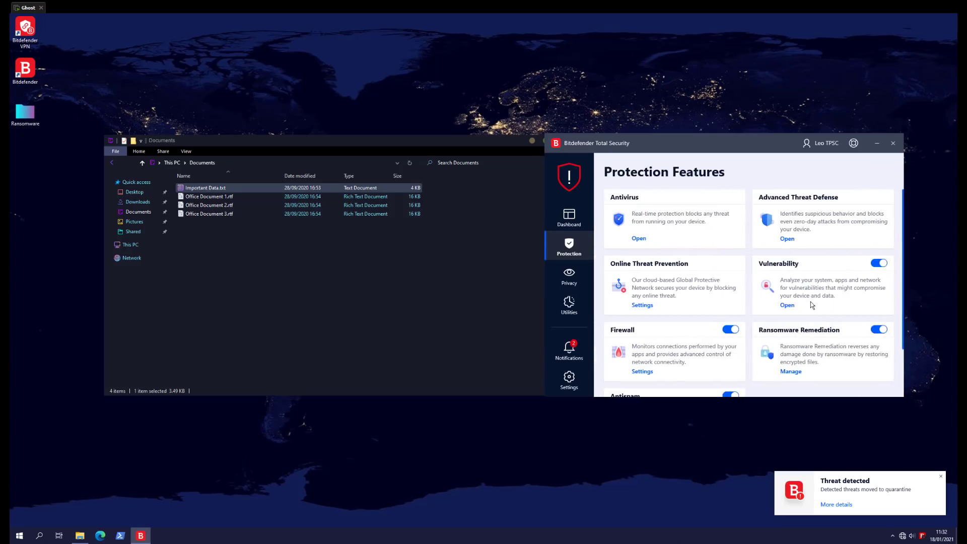
pyautogui.moveTo(796, 373)
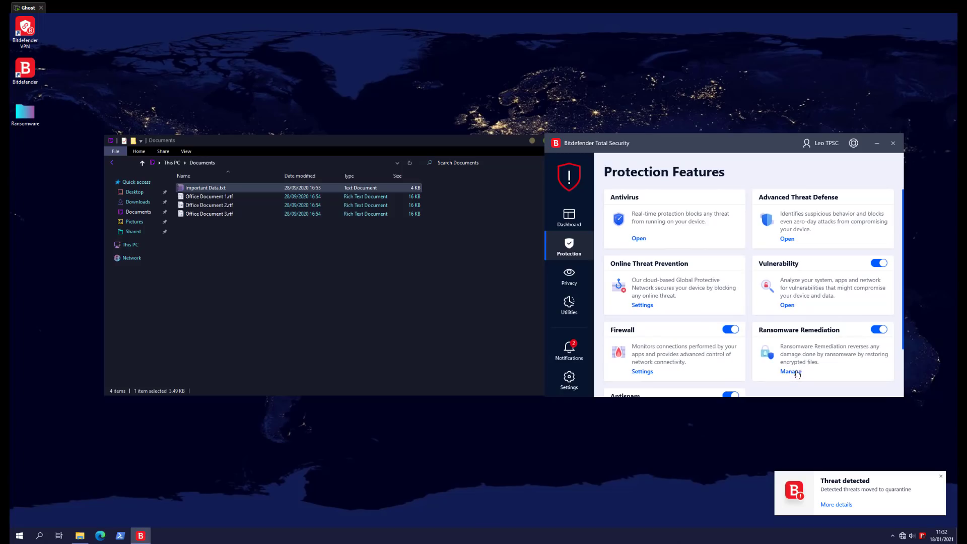
pyautogui.click(789, 372)
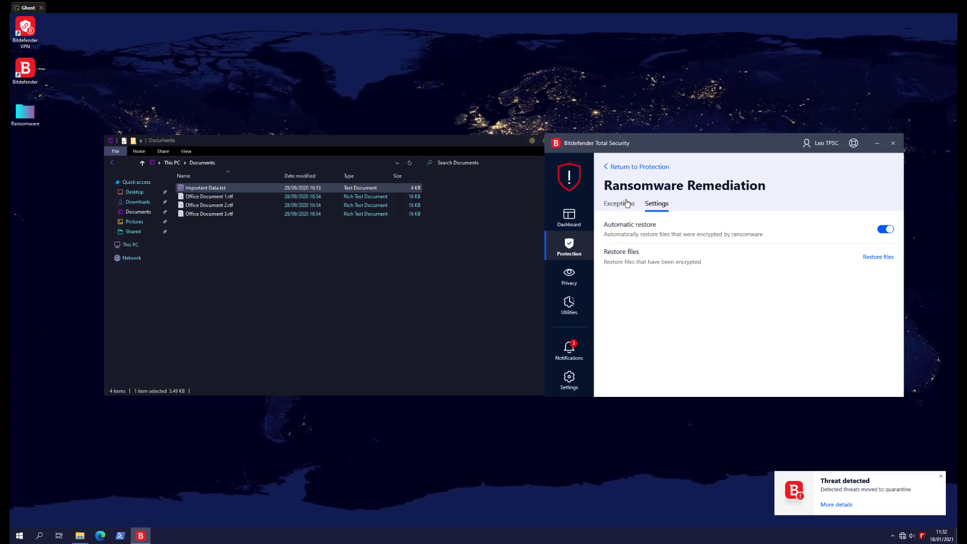
# - View Ransomware Remediation exceptions, show Documents now holding .H7XNOR copies, and view the alert details
pyautogui.click(619, 203)
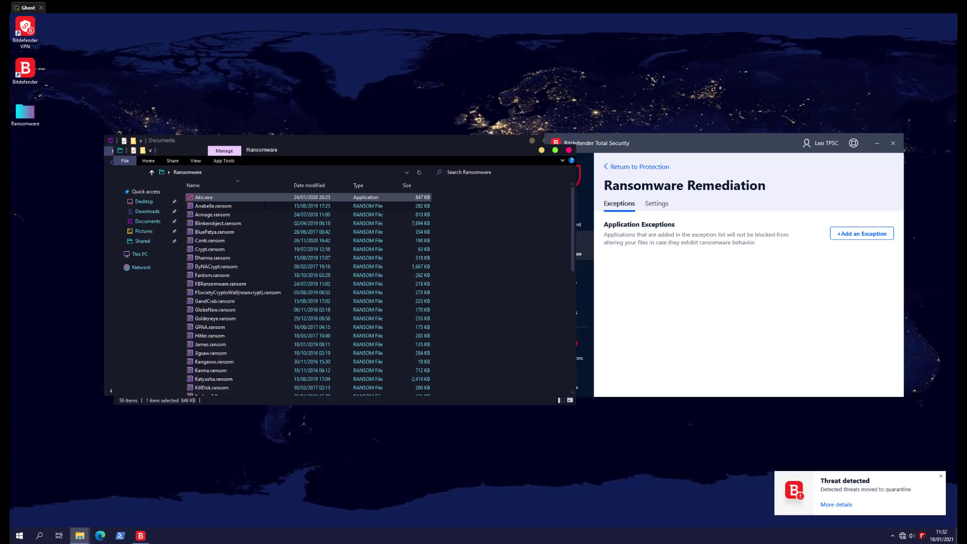
pyautogui.click(148, 221)
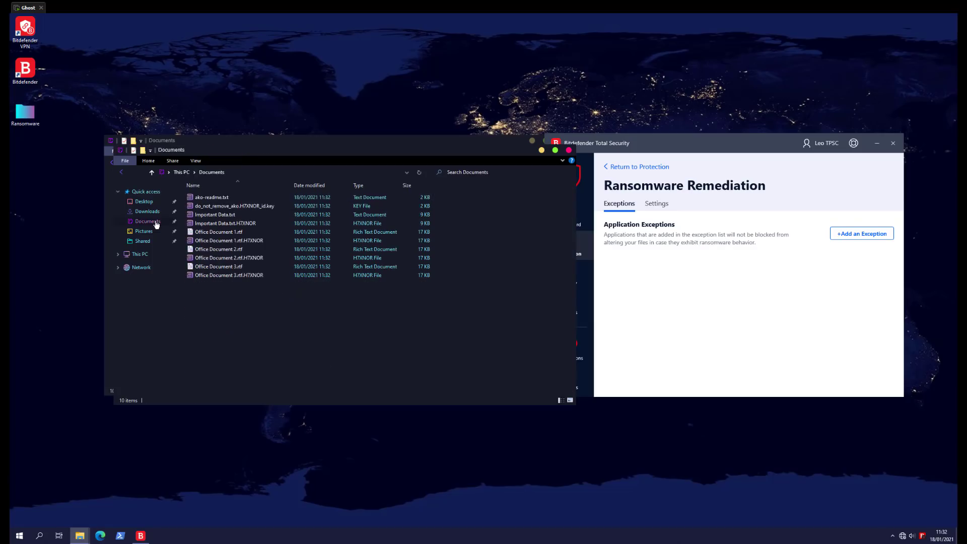
pyautogui.moveTo(228, 217)
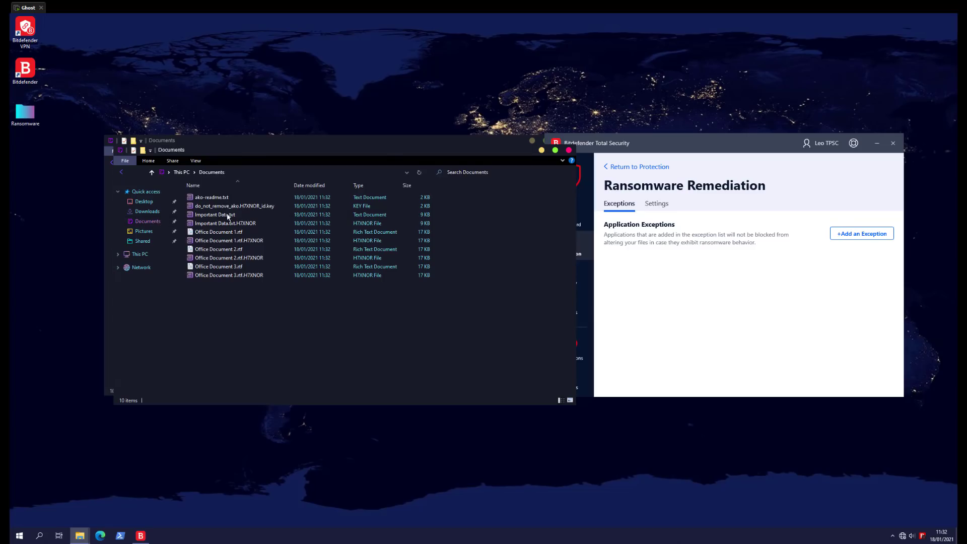
pyautogui.moveTo(224, 215)
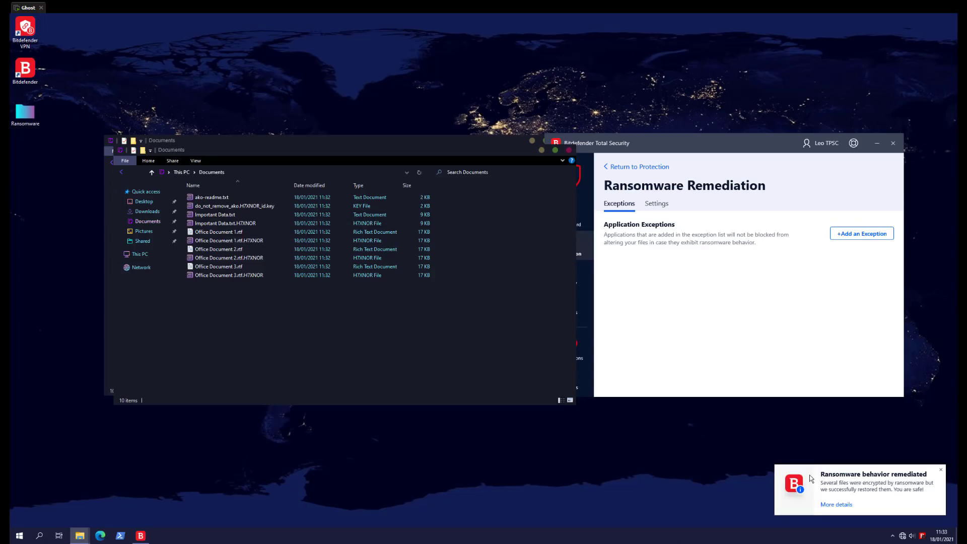
pyautogui.moveTo(834, 499)
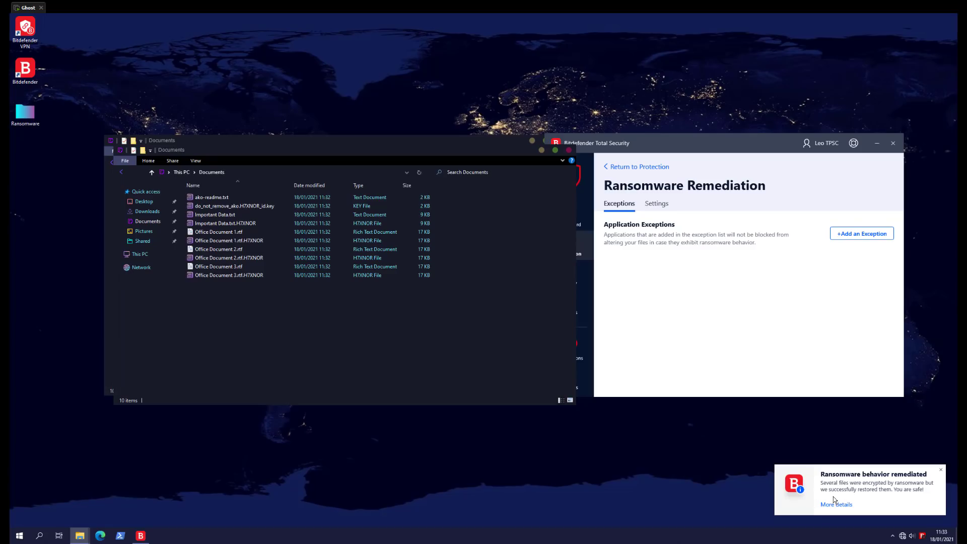
pyautogui.moveTo(837, 505)
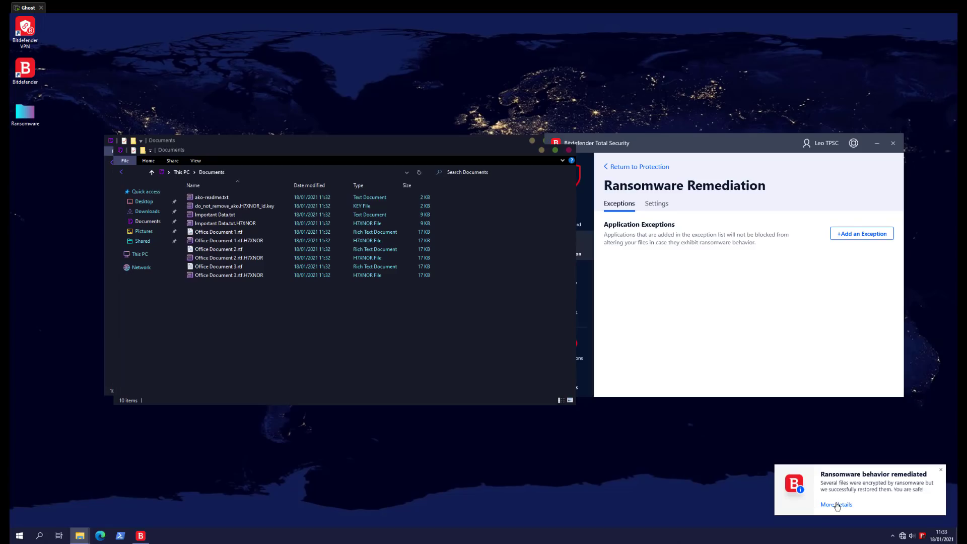
pyautogui.click(835, 504)
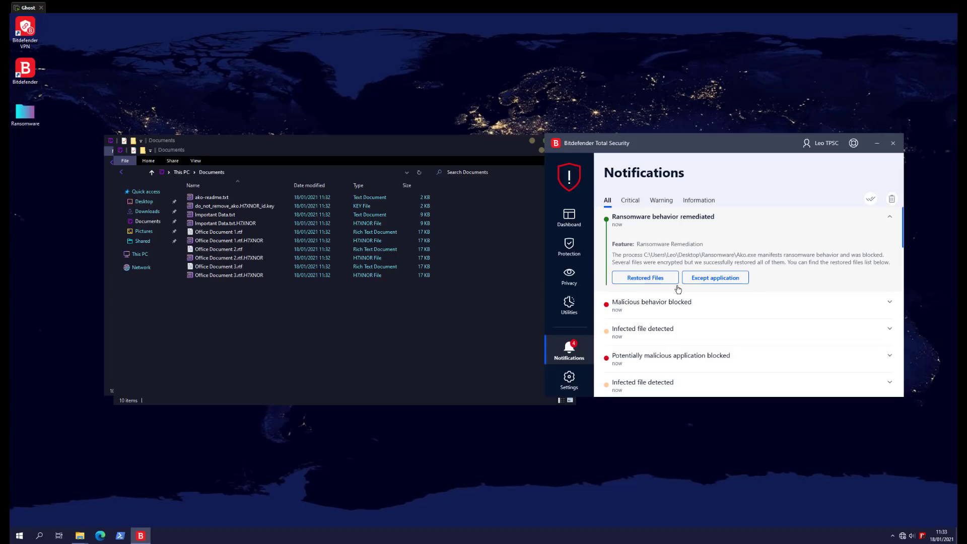
pyautogui.moveTo(578, 270)
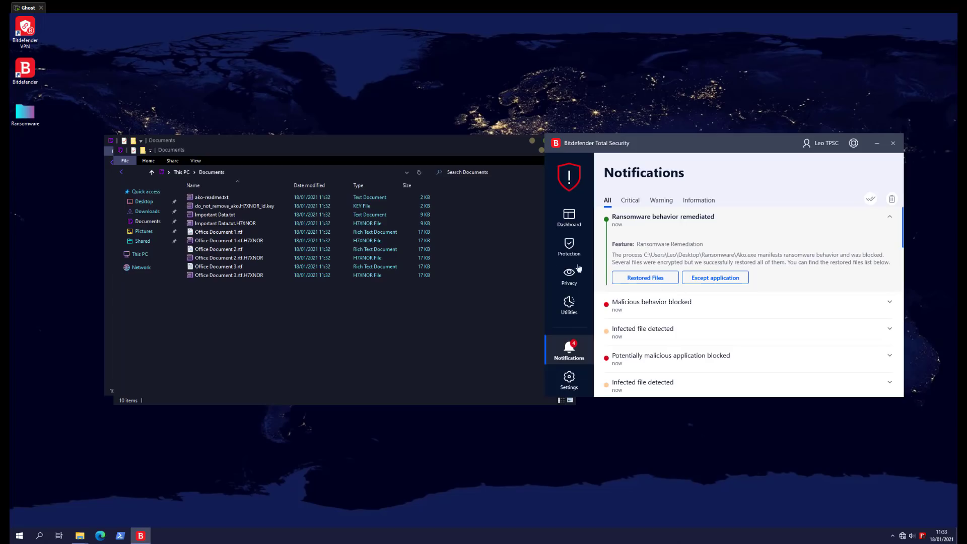
# - View Important Data.txt in Notepad to confirm it is still scrambled despite the restore notice
pyautogui.doubleClick(216, 214)
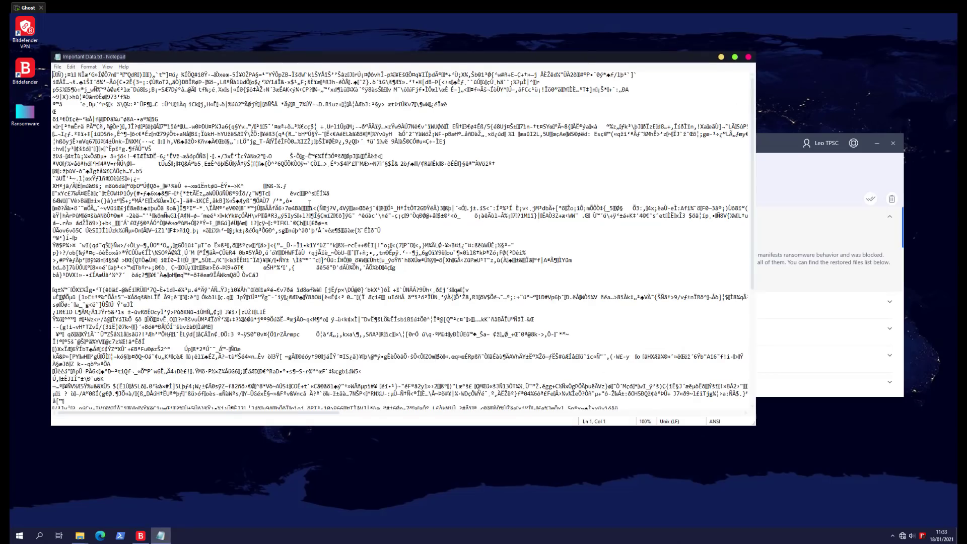
pyautogui.scroll(-3)
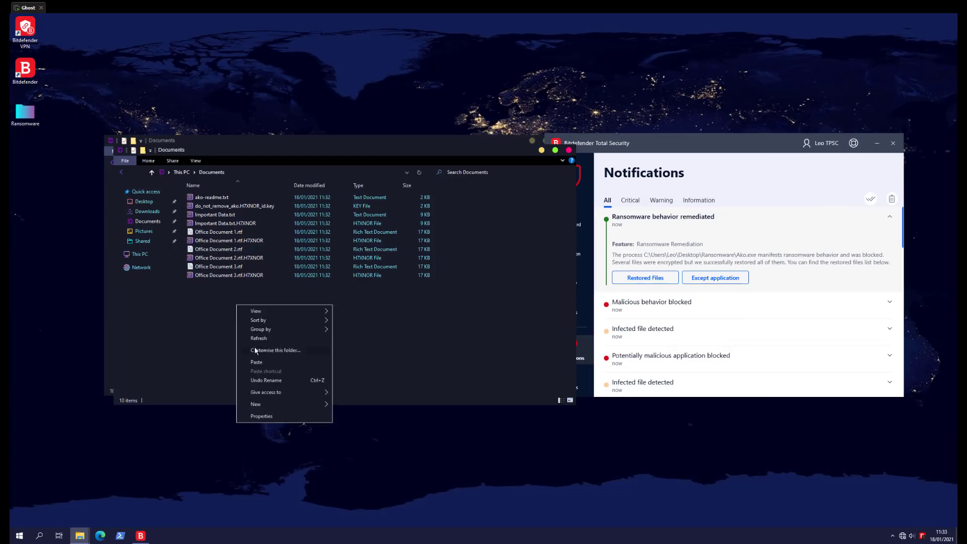
# - Show the Restored Files list from the remediation notification and scroll through it
pyautogui.click(217, 231)
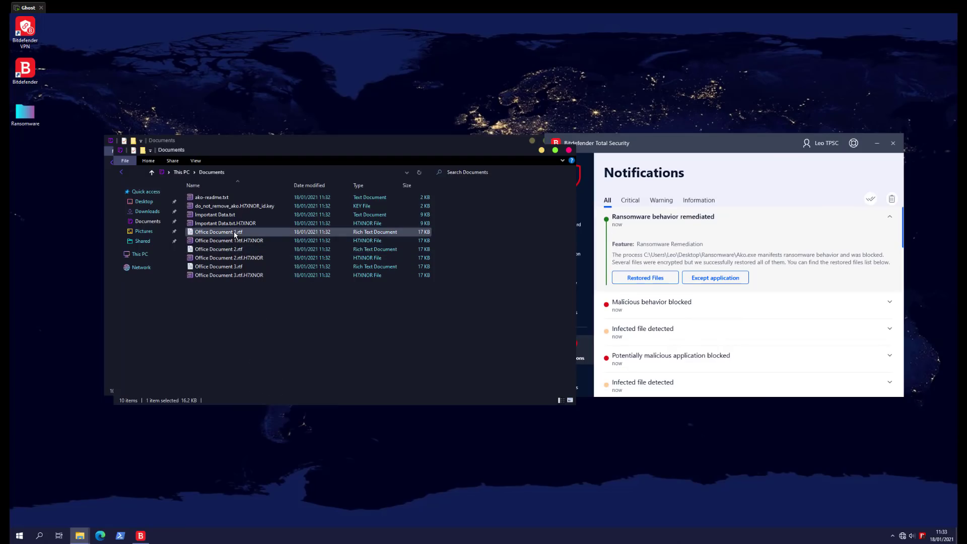
pyautogui.click(645, 276)
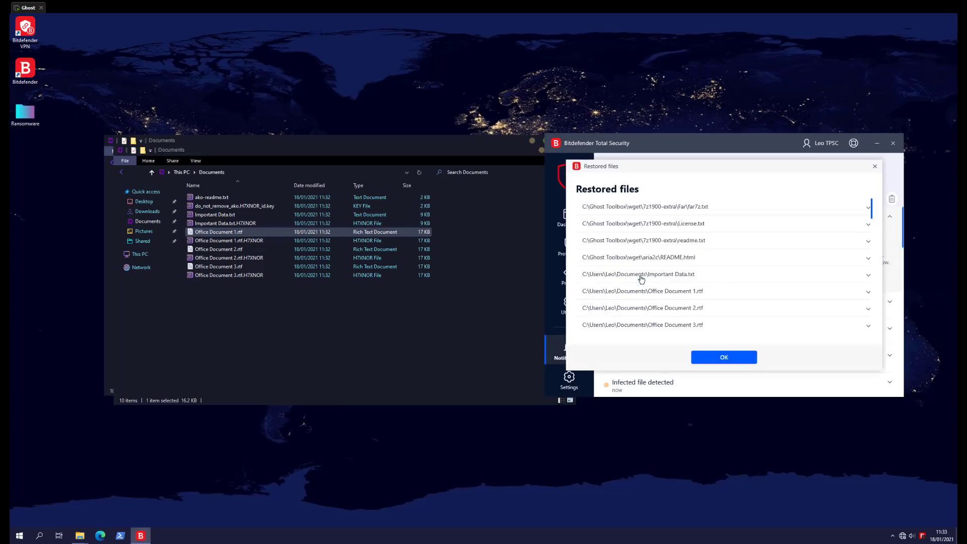
pyautogui.scroll(-3)
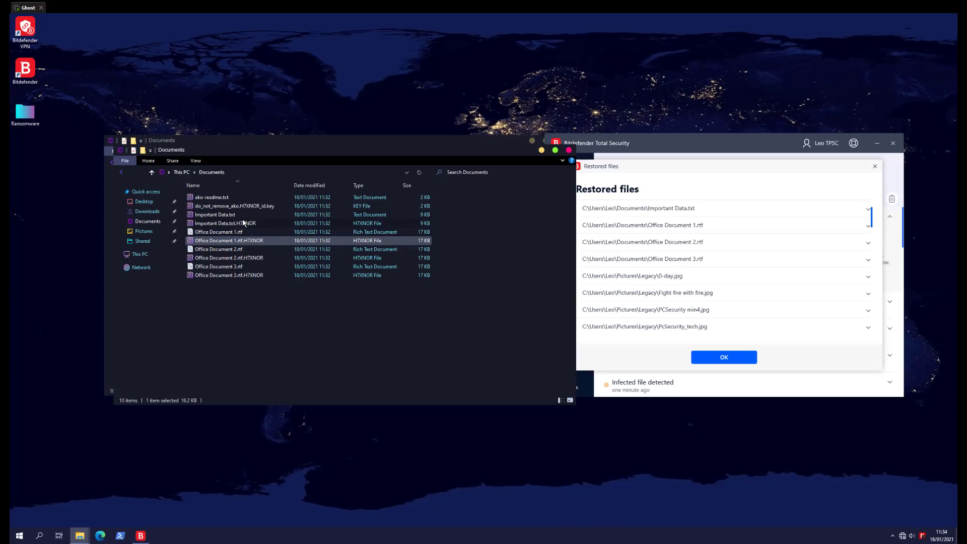
# - View Important Data.txt.H7XNOR in Notepad to confirm the restored copy remains scrambled
pyautogui.click(228, 223)
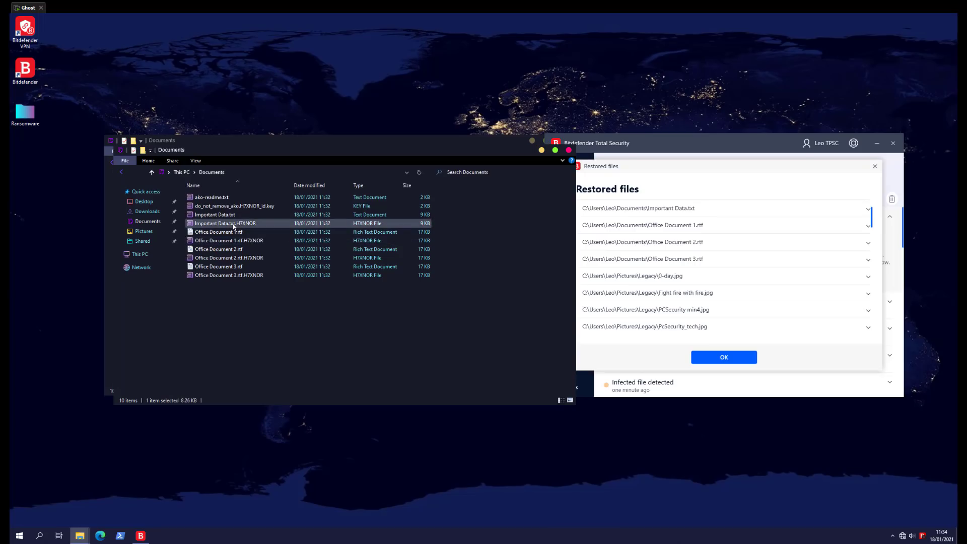
pyautogui.doubleClick(224, 223)
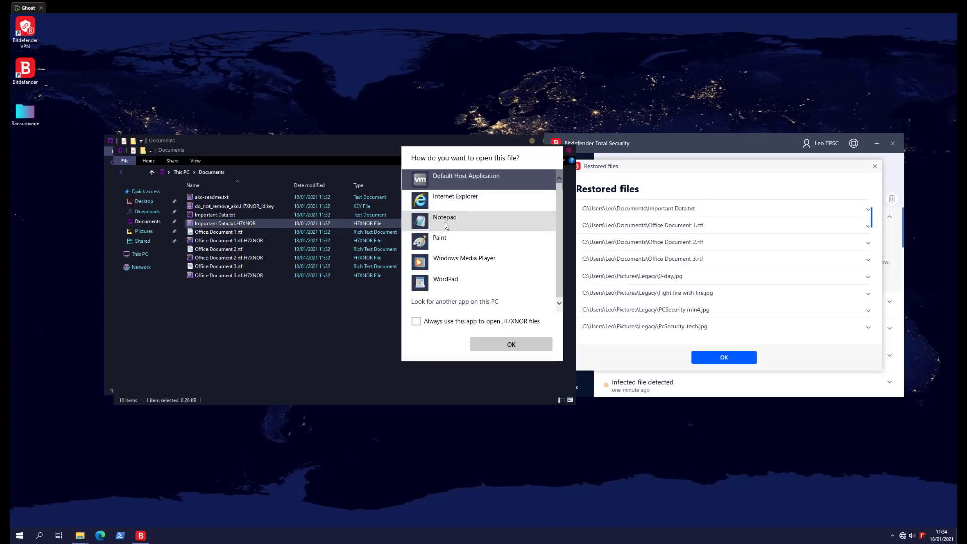
pyautogui.click(511, 344)
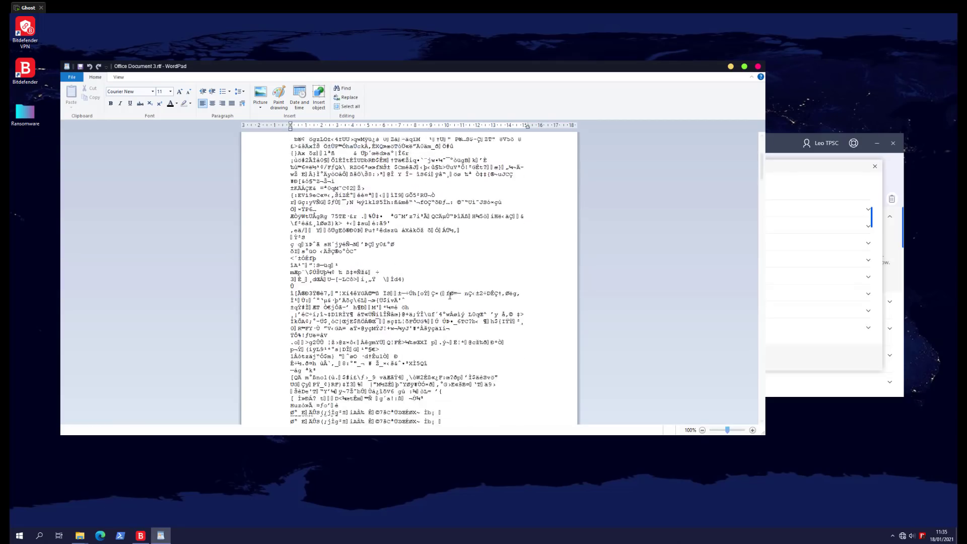
pyautogui.scroll(-3)
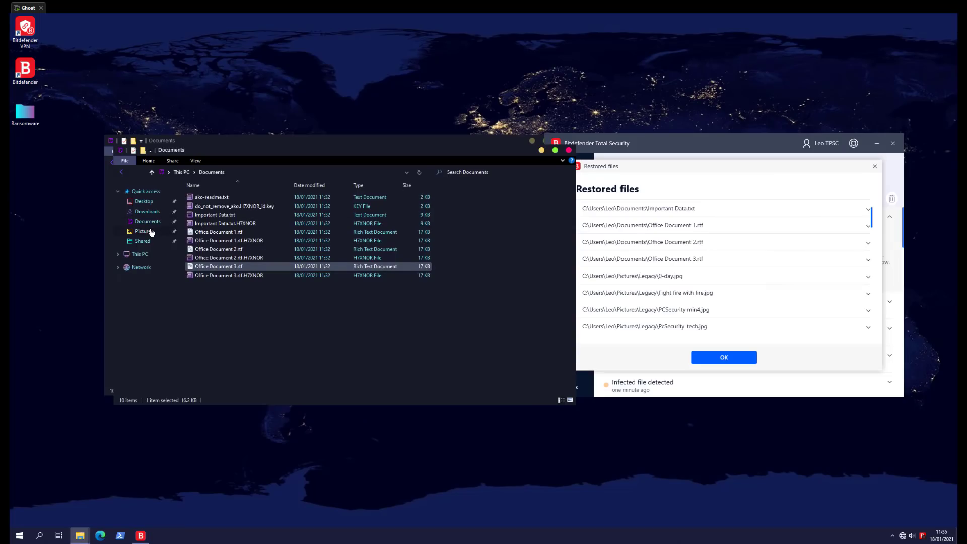
pyautogui.click(144, 231)
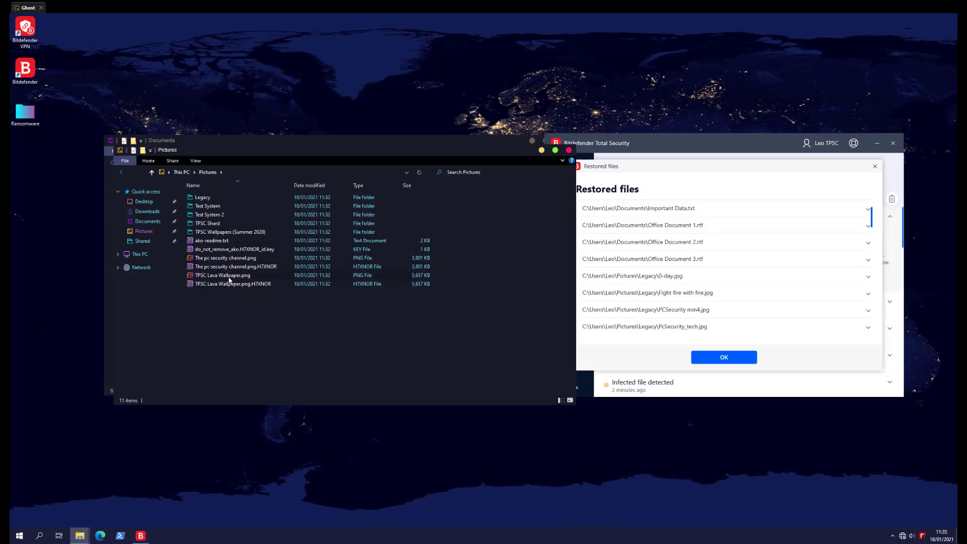
pyautogui.doubleClick(222, 275)
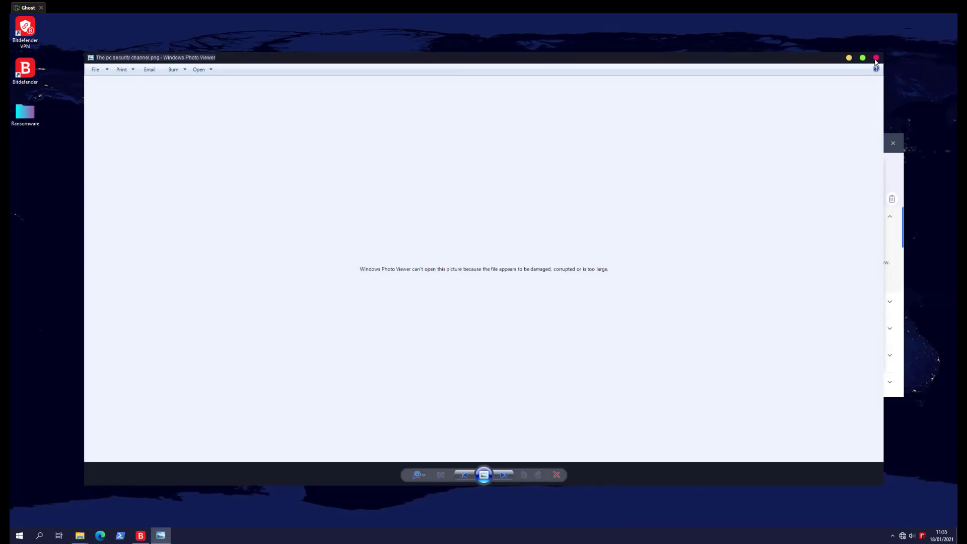
pyautogui.click(875, 58)
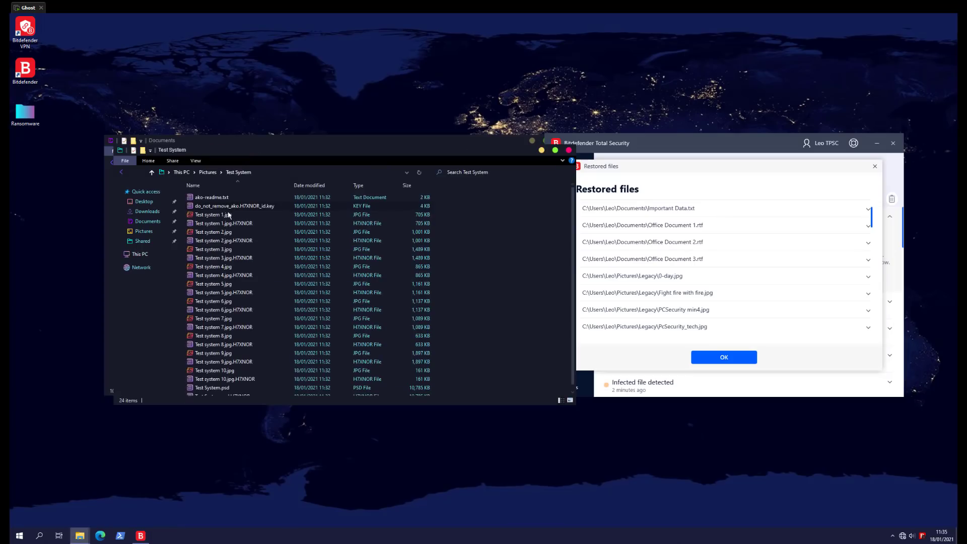
pyautogui.doubleClick(207, 214)
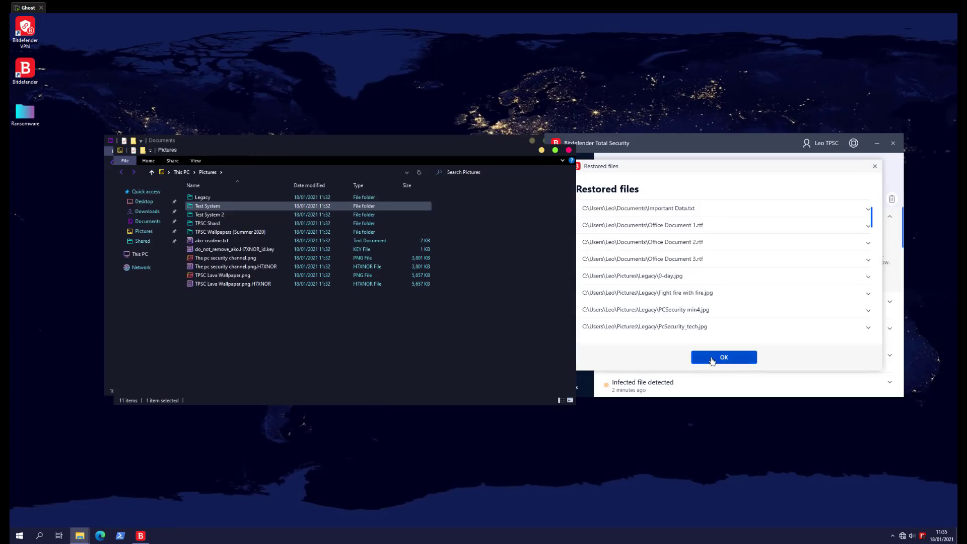
# - Scroll through the full Restored Files list naming TPSC Shard and Test System files, then close it
pyautogui.click(724, 357)
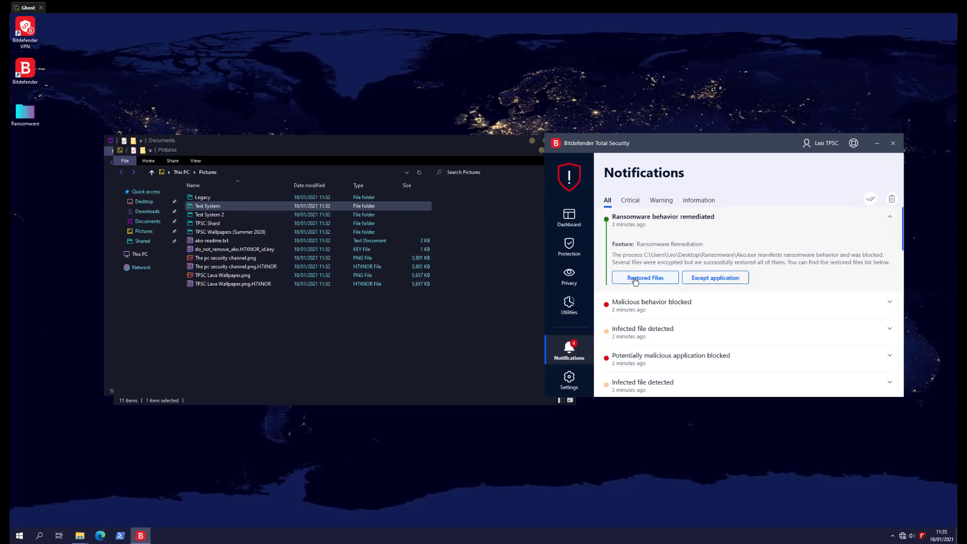
pyautogui.click(645, 278)
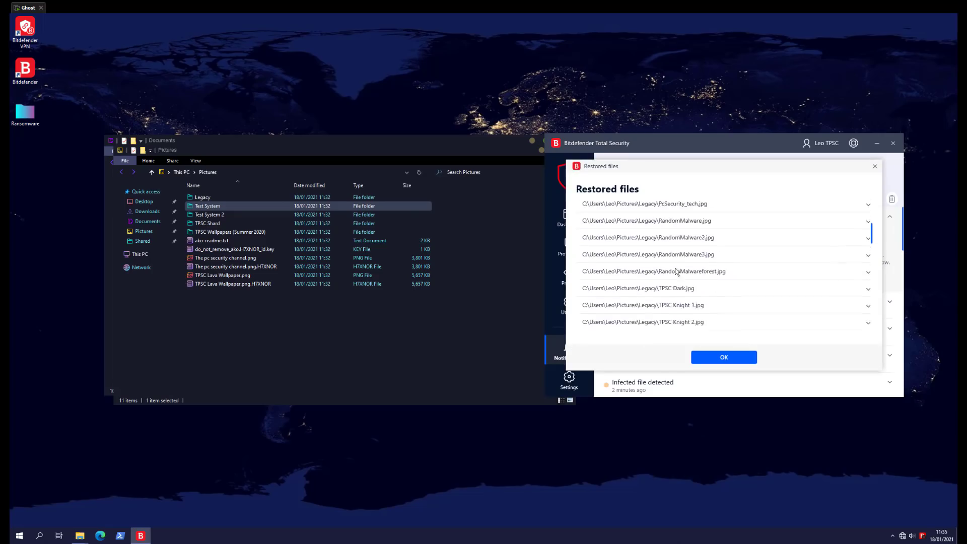
pyautogui.scroll(-3)
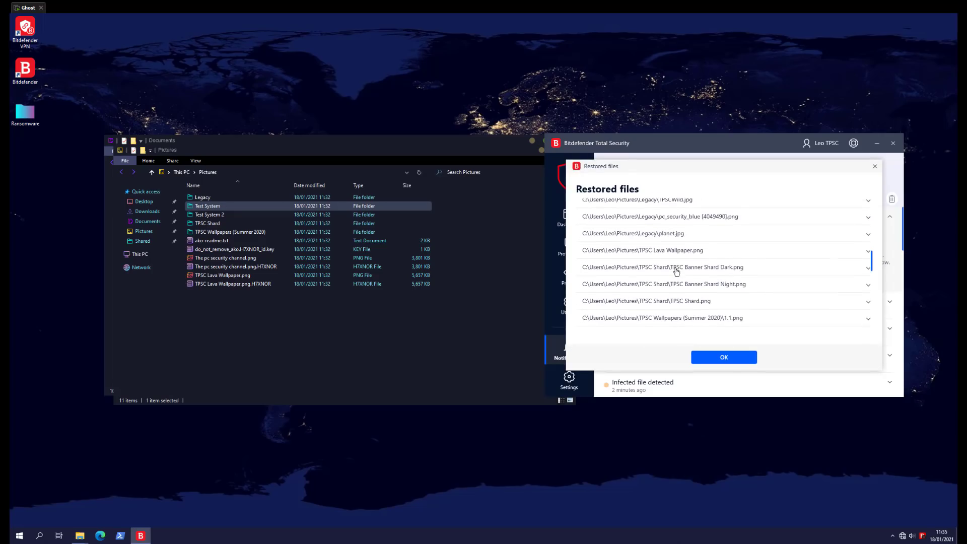
pyautogui.scroll(-3)
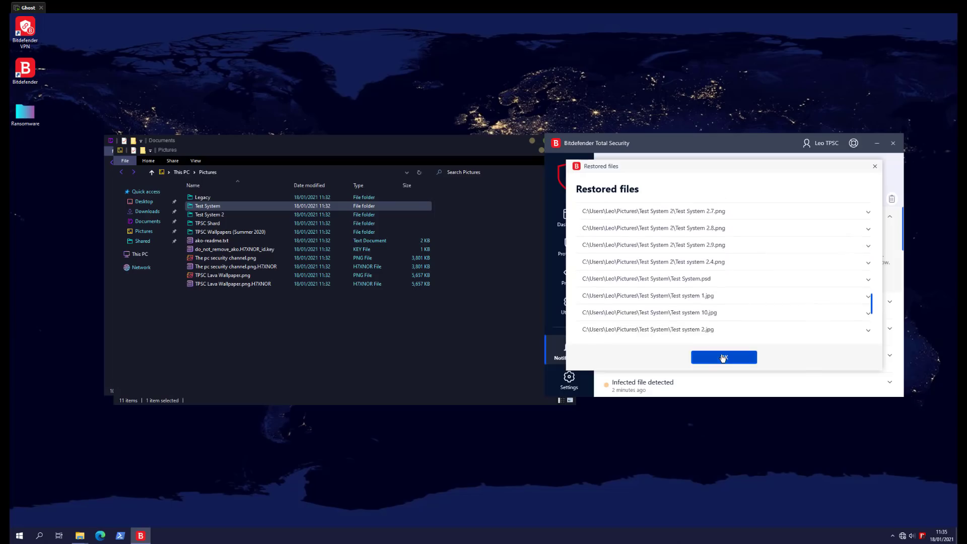
pyautogui.click(724, 357)
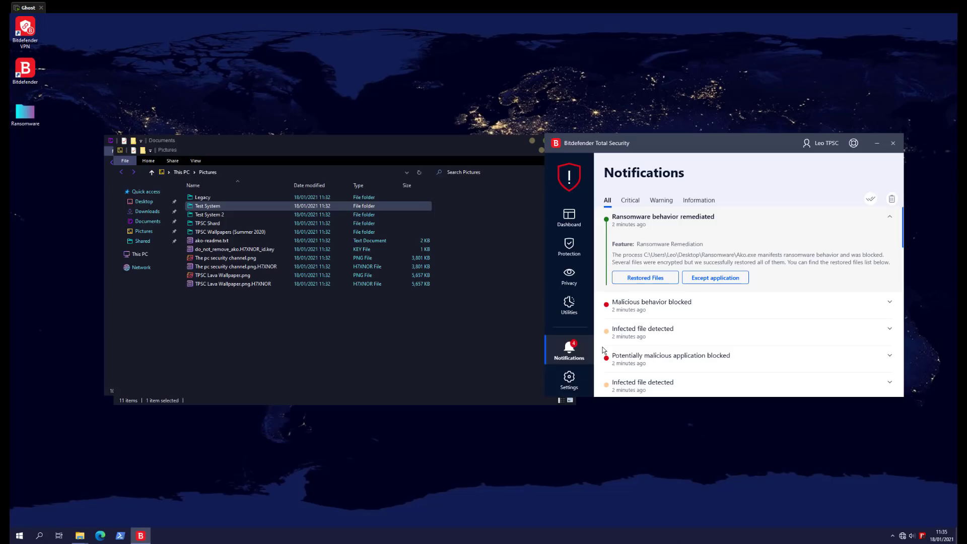
pyautogui.moveTo(596, 350)
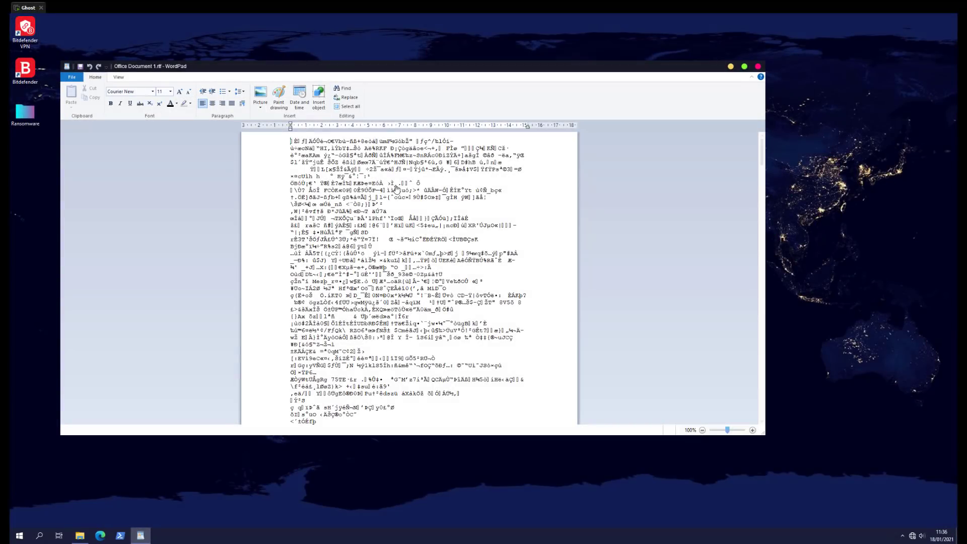
pyautogui.moveTo(414, 213)
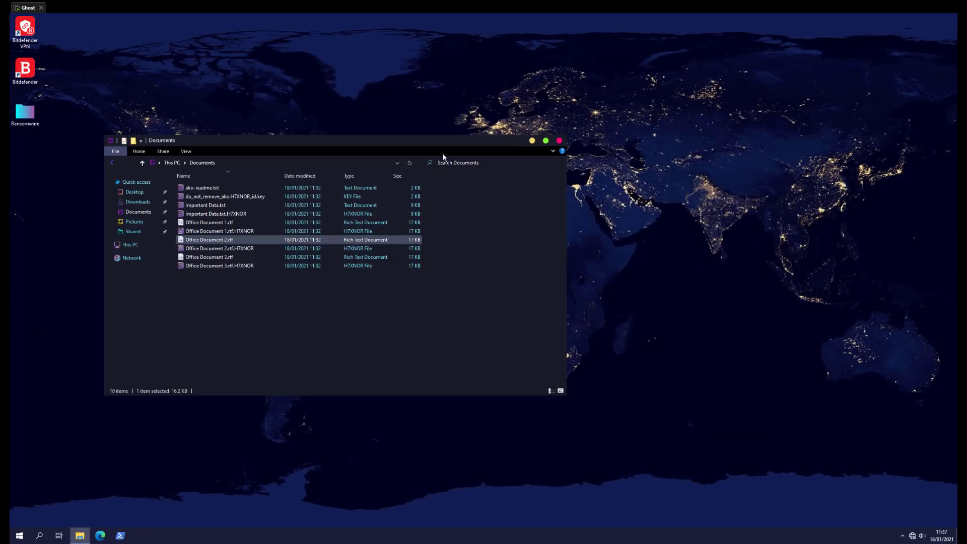
# - Go to the Pictures folder, which still holds .H7XNOR encrypted copies
pyautogui.click(134, 221)
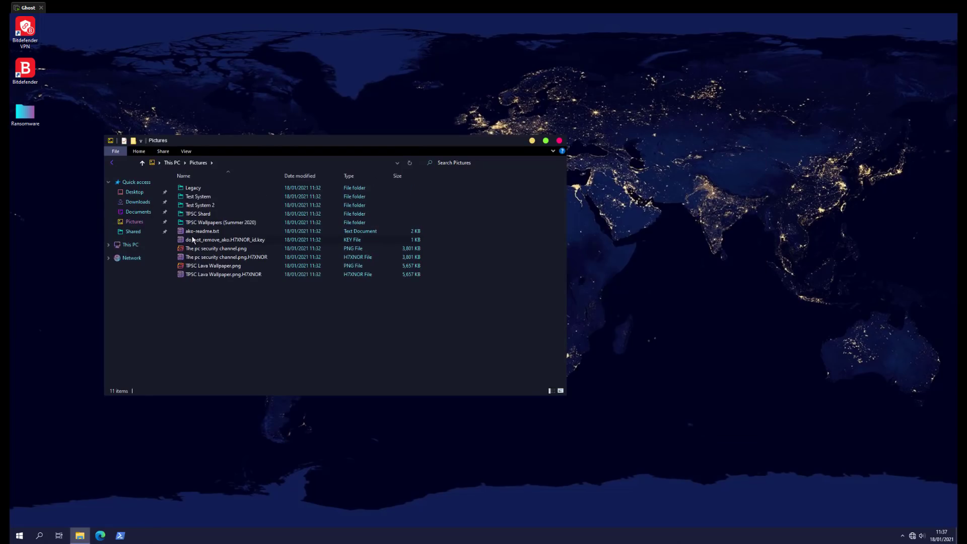
pyautogui.doubleClick(216, 248)
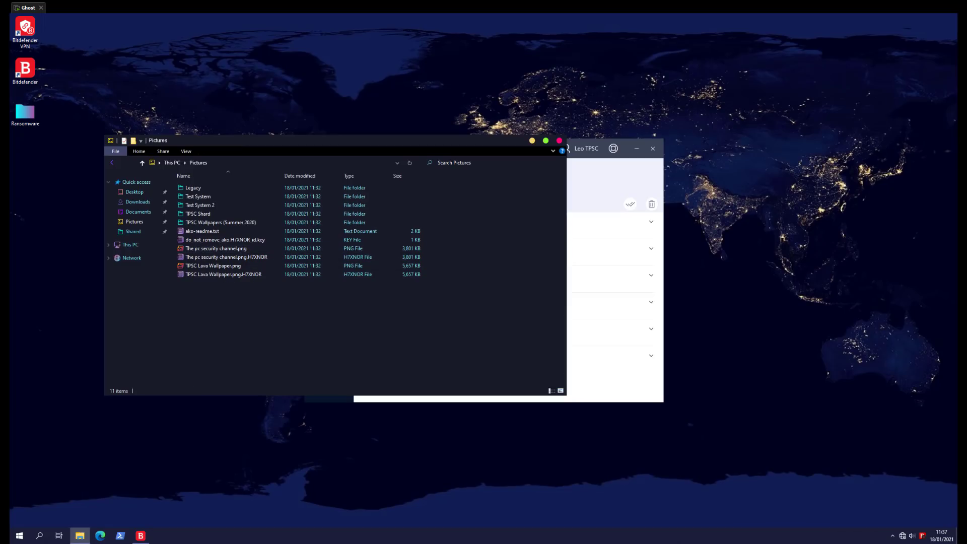
pyautogui.moveTo(23, 7)
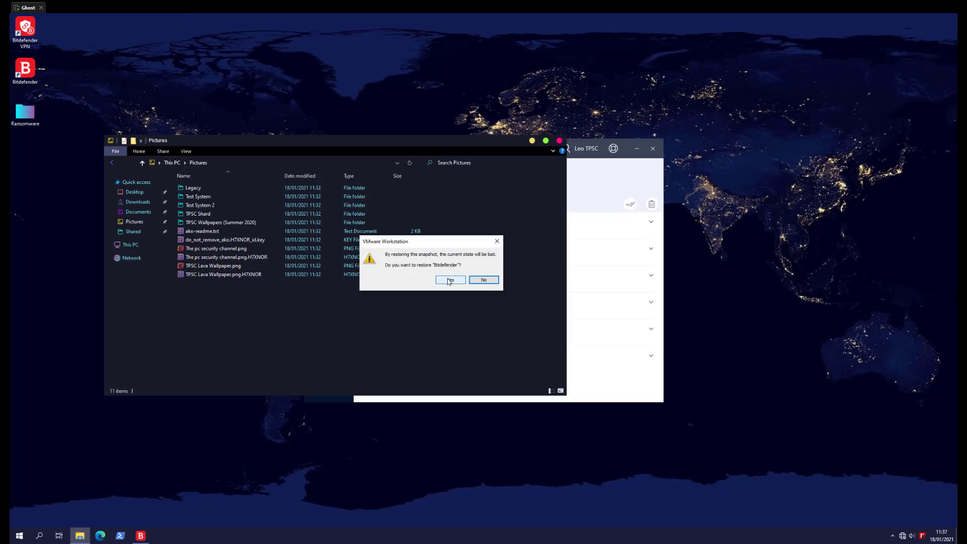
# - Confirm reverting the virtual machine to the Bitdefender snapshot
pyautogui.click(450, 279)
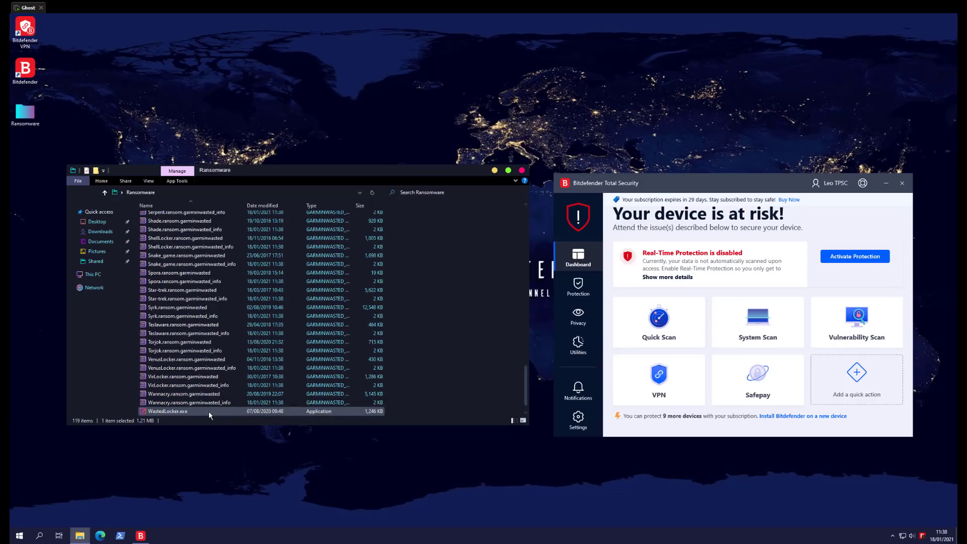
# - Show the encrypted Documents folder, review Ransomware Remediation's automatic-restore setting, and return to the dashboard
pyautogui.click(101, 241)
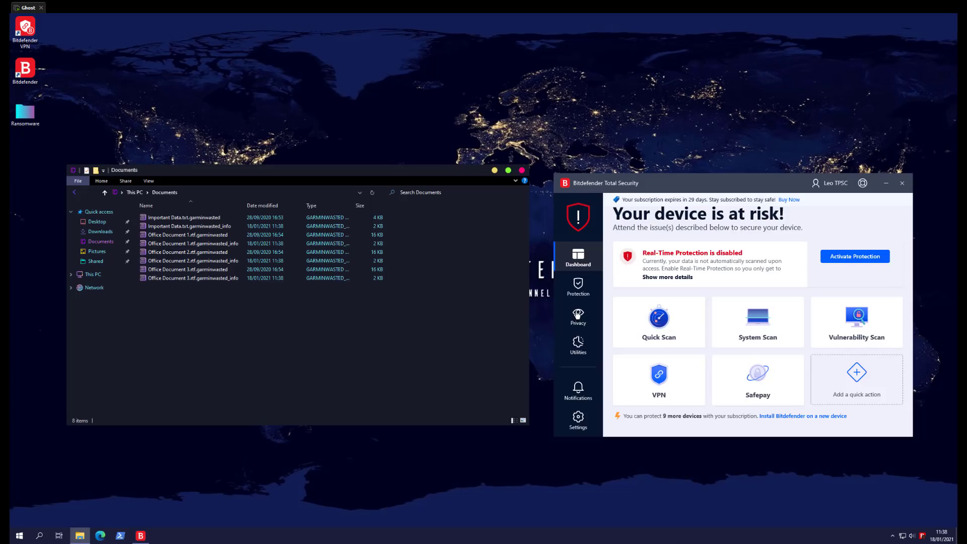
pyautogui.click(578, 288)
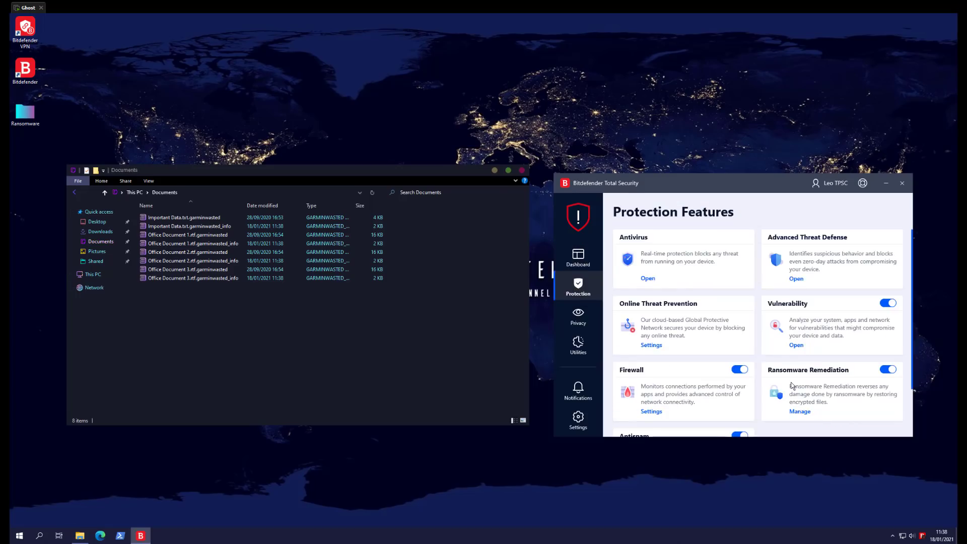
pyautogui.click(799, 411)
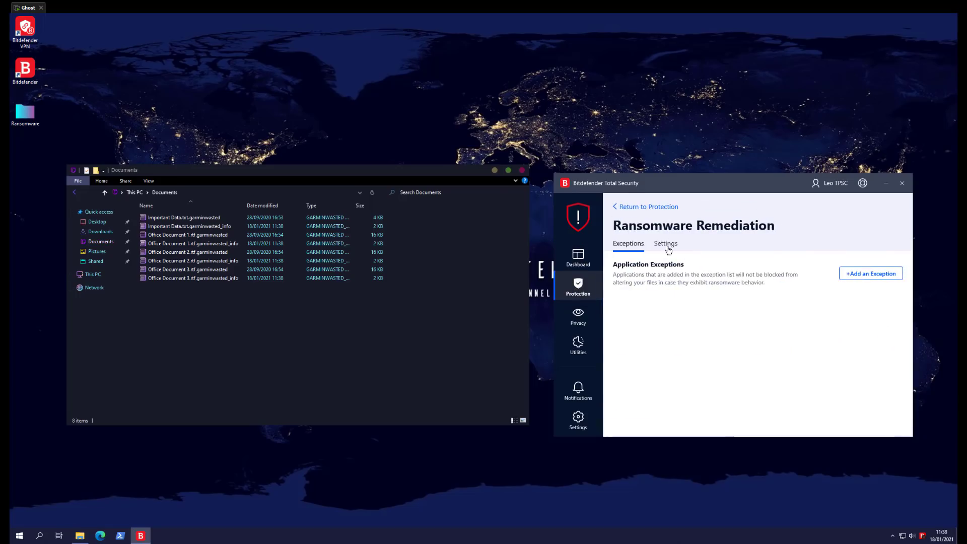
pyautogui.click(665, 243)
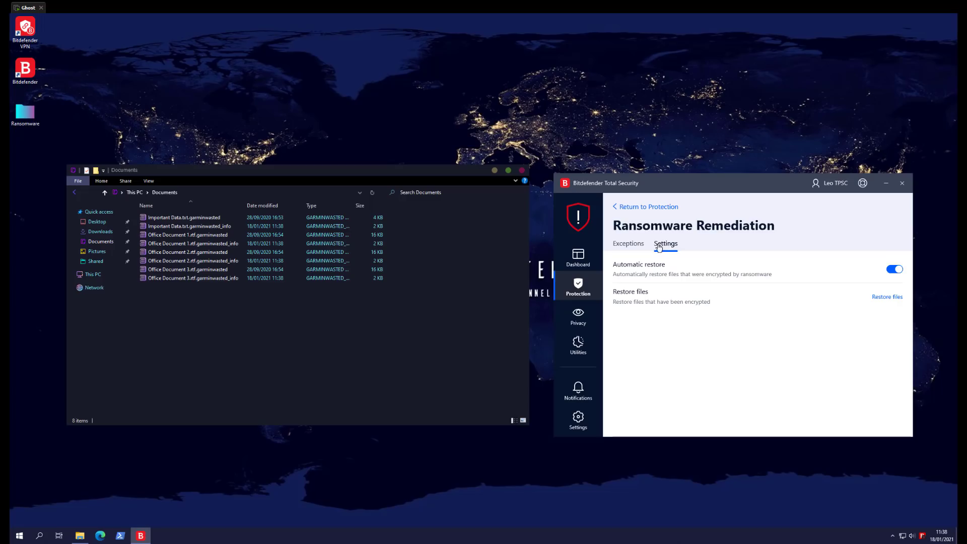
pyautogui.moveTo(598, 257)
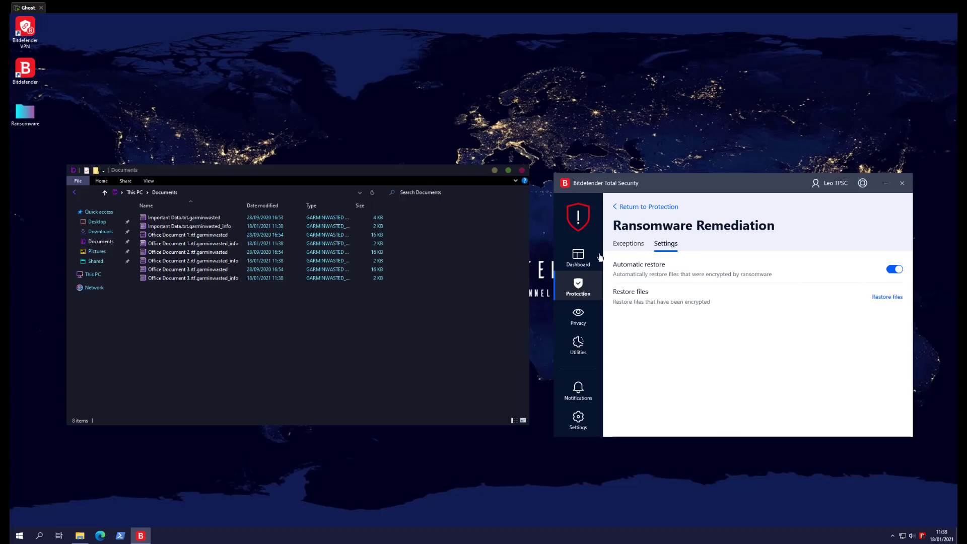
pyautogui.click(577, 257)
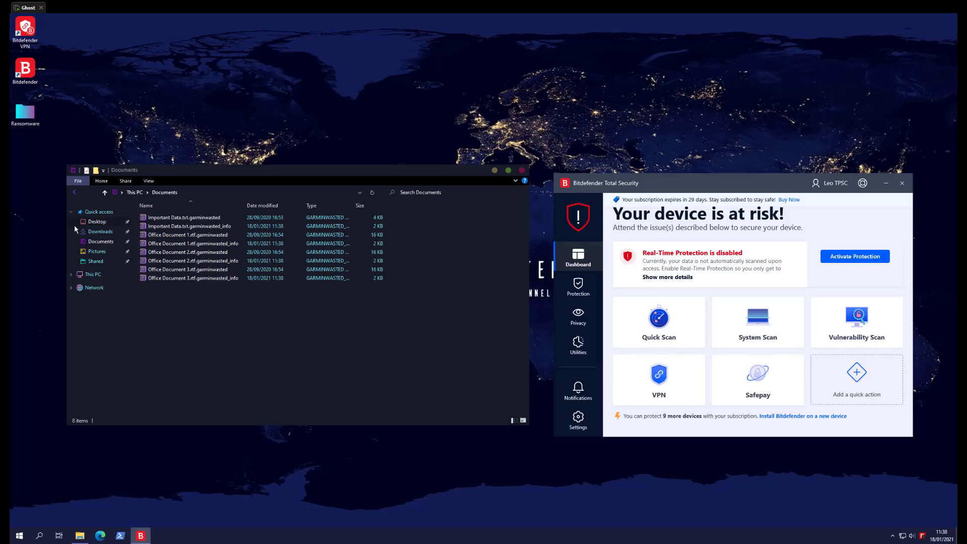
# - Try opening Office Document 1.rtf.garminwasted, then view the Pictures folder with its .garminwasted images
pyautogui.click(188, 235)
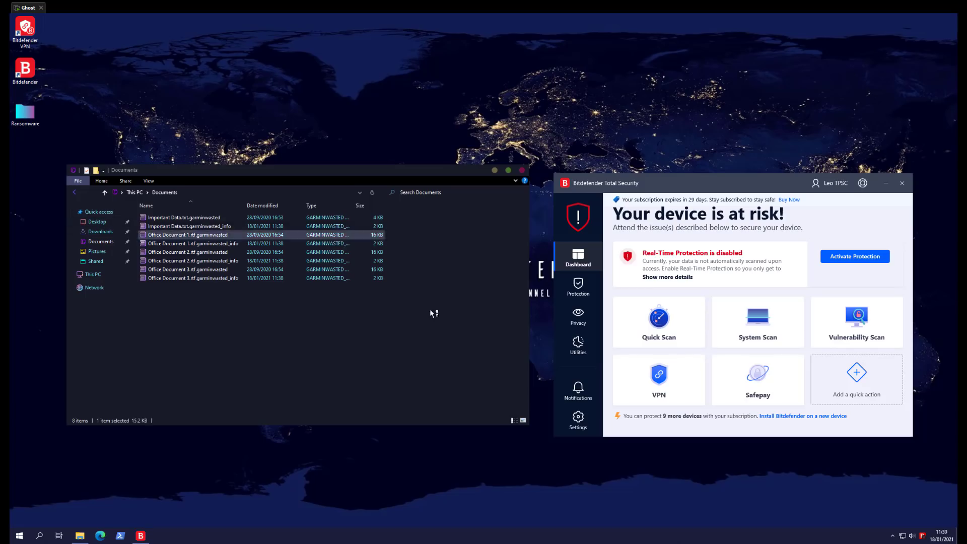
pyautogui.doubleClick(187, 234)
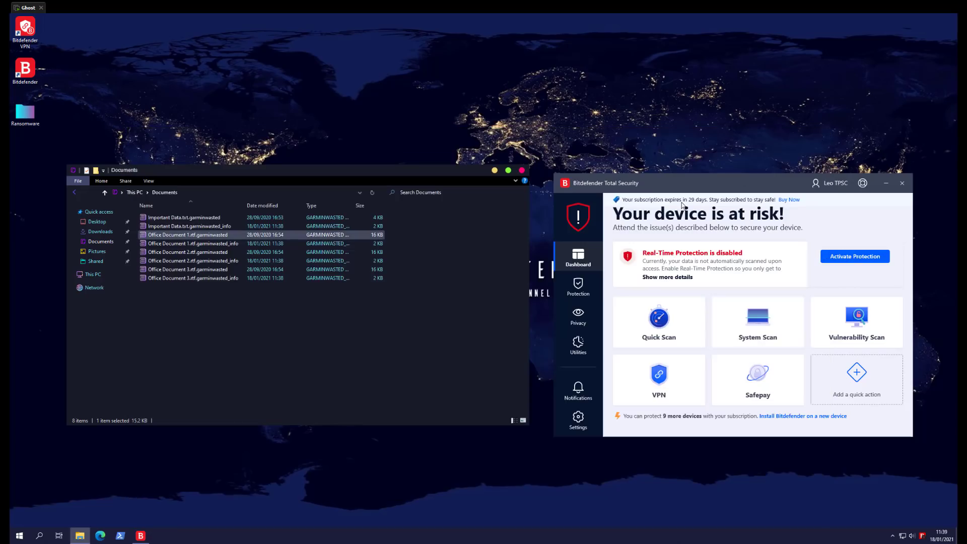
pyautogui.click(97, 251)
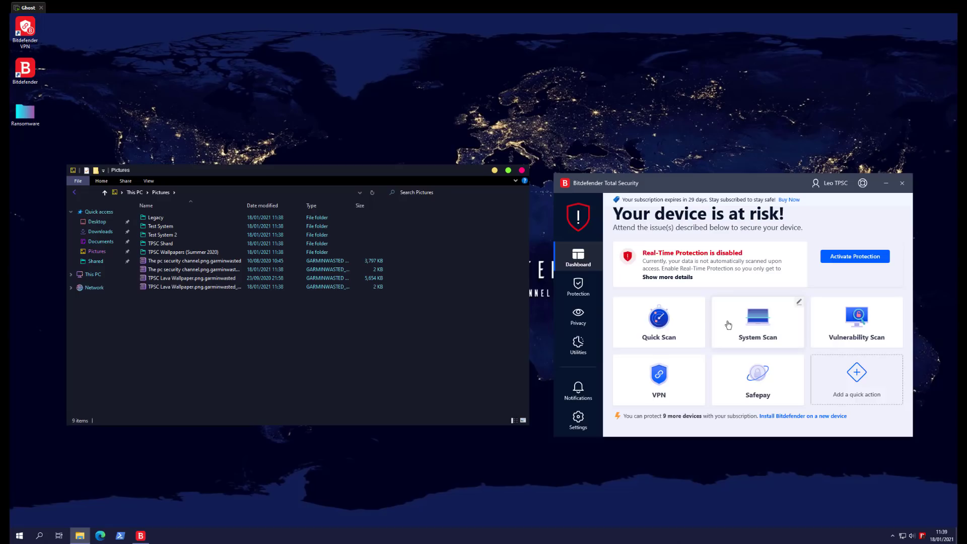
# - View the Advanced Threat Defense settings, showing the feature switched off
pyautogui.click(577, 288)
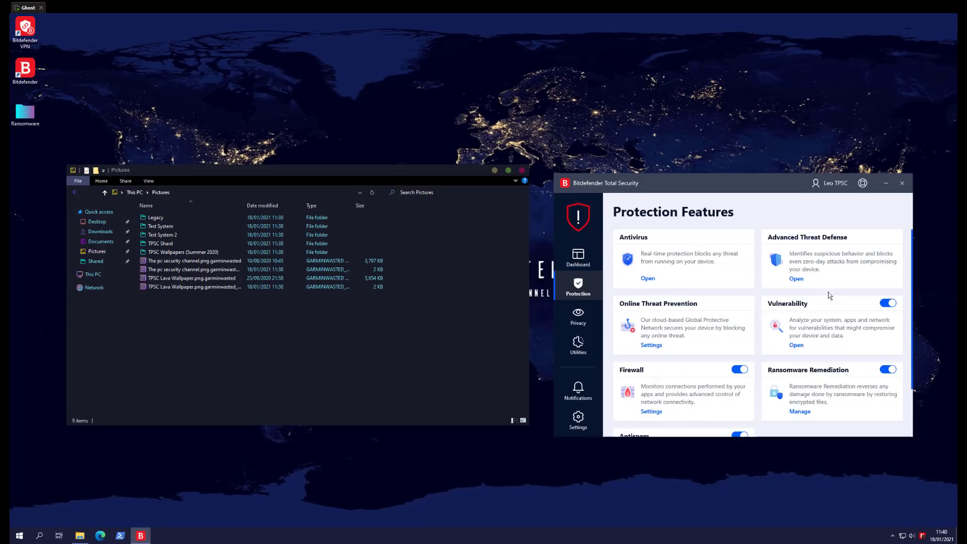
pyautogui.click(796, 278)
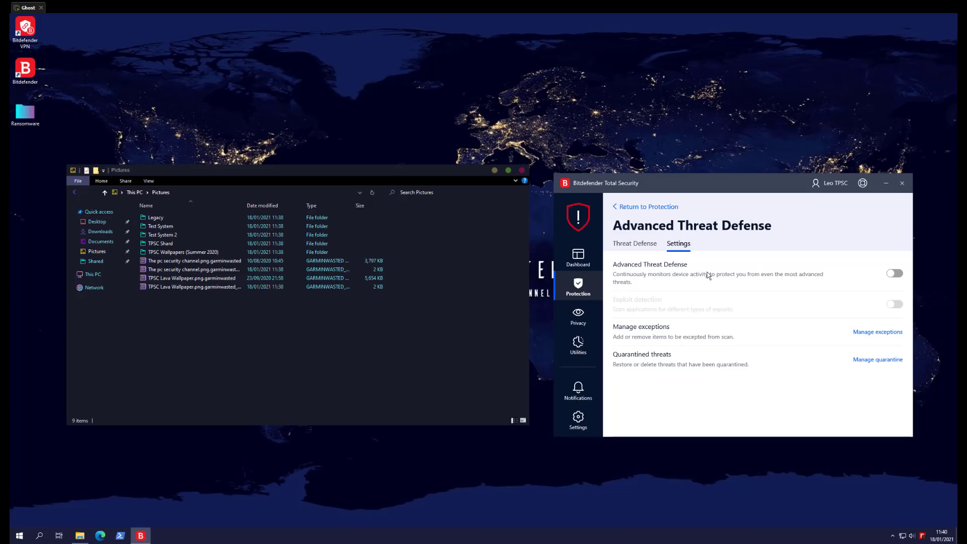
pyautogui.moveTo(706, 268)
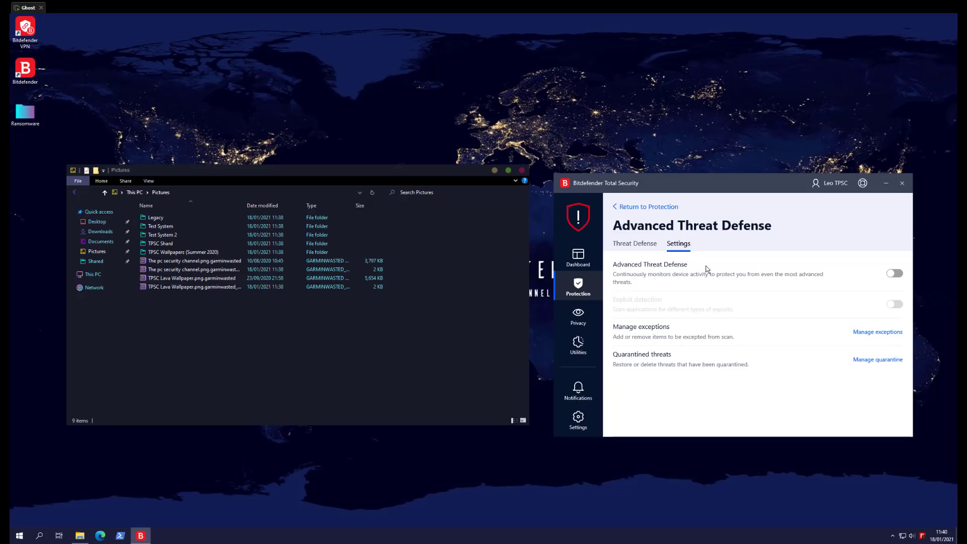